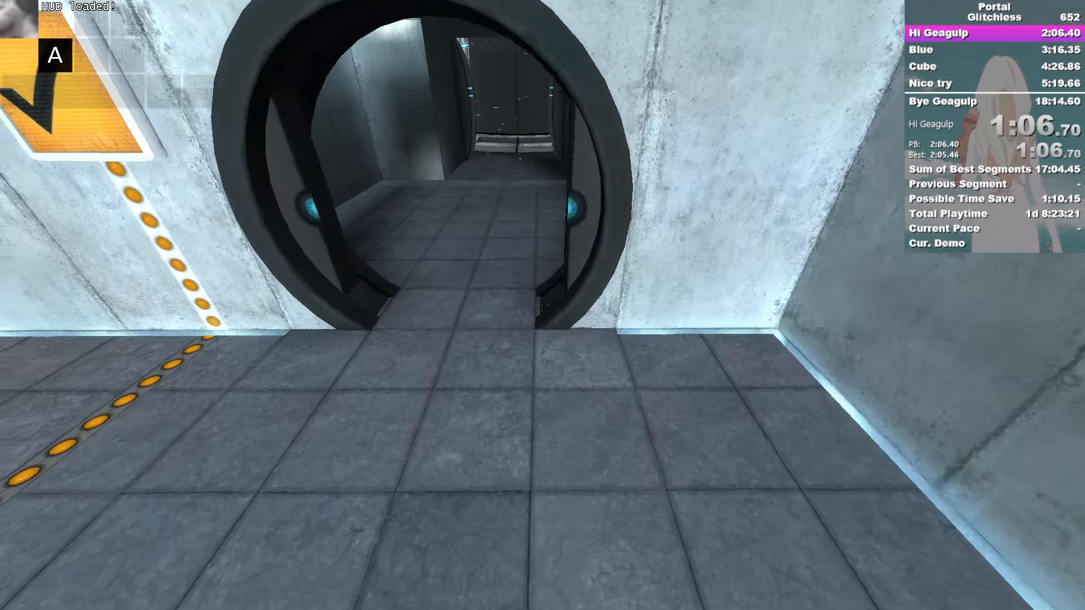
# Walk the companion cube forward through the Hi Geagulp chamber toward its exit.
pyautogui.press('w')
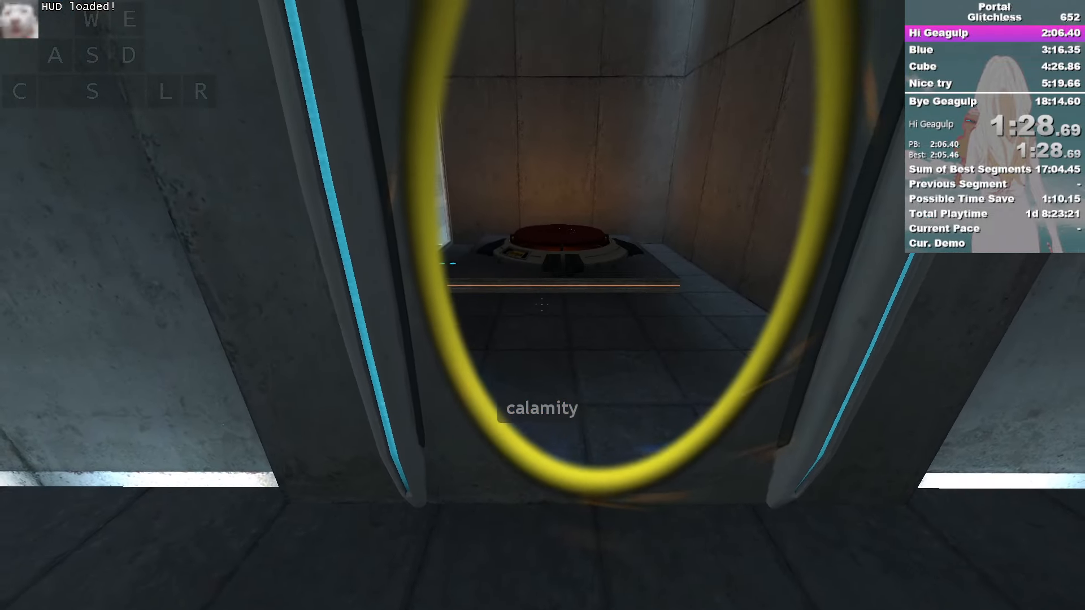
pyautogui.moveTo(543, 305)
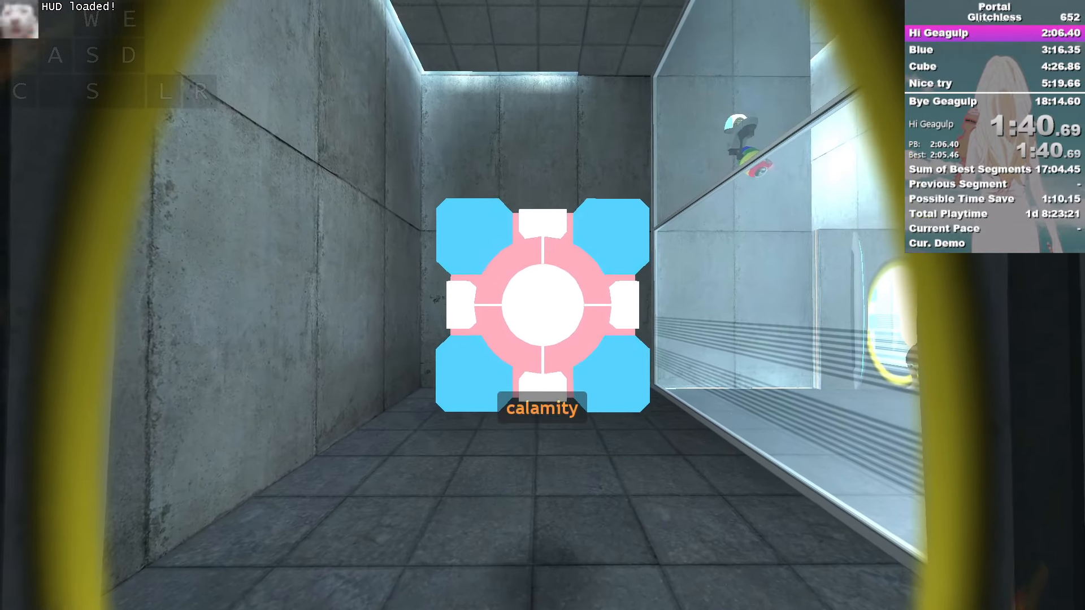
pyautogui.press('w')
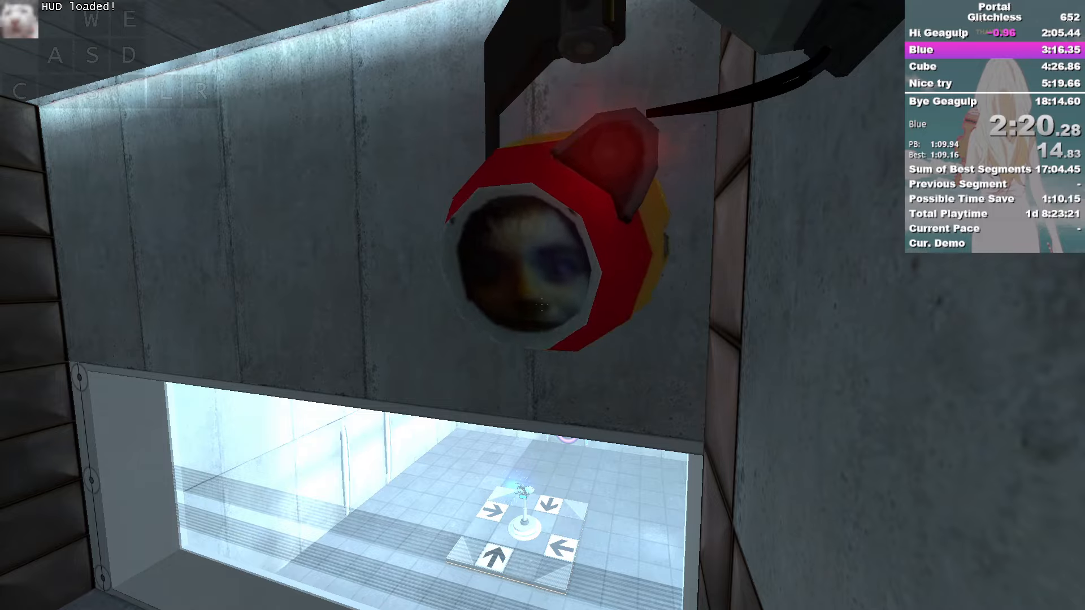
# Finish the Blue chamber, ride the elevator down and walk through the next room to its exit.
pyautogui.press('a')
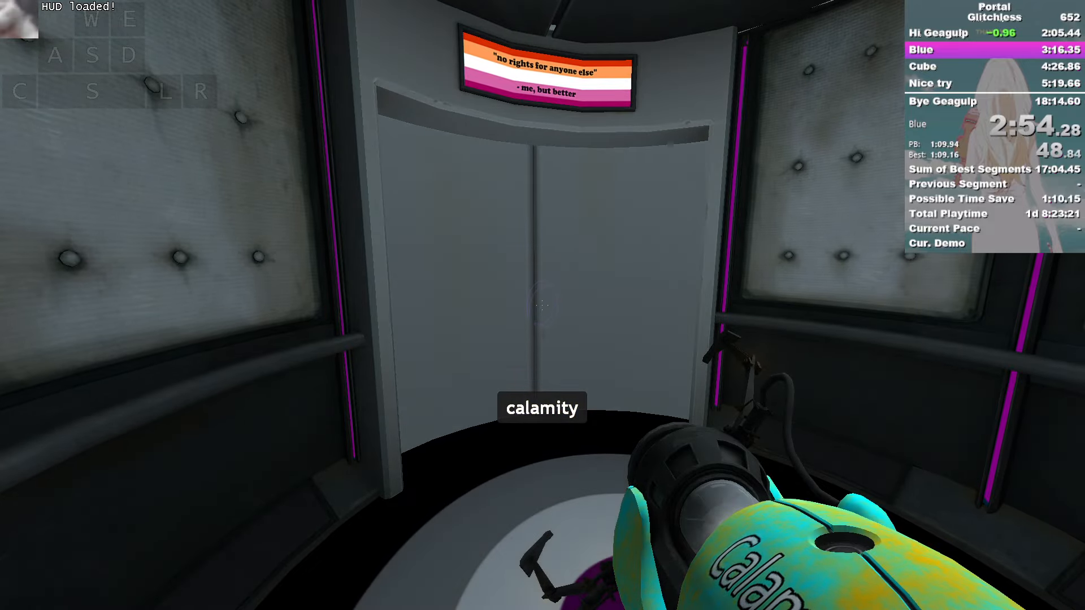
pyautogui.press('W')
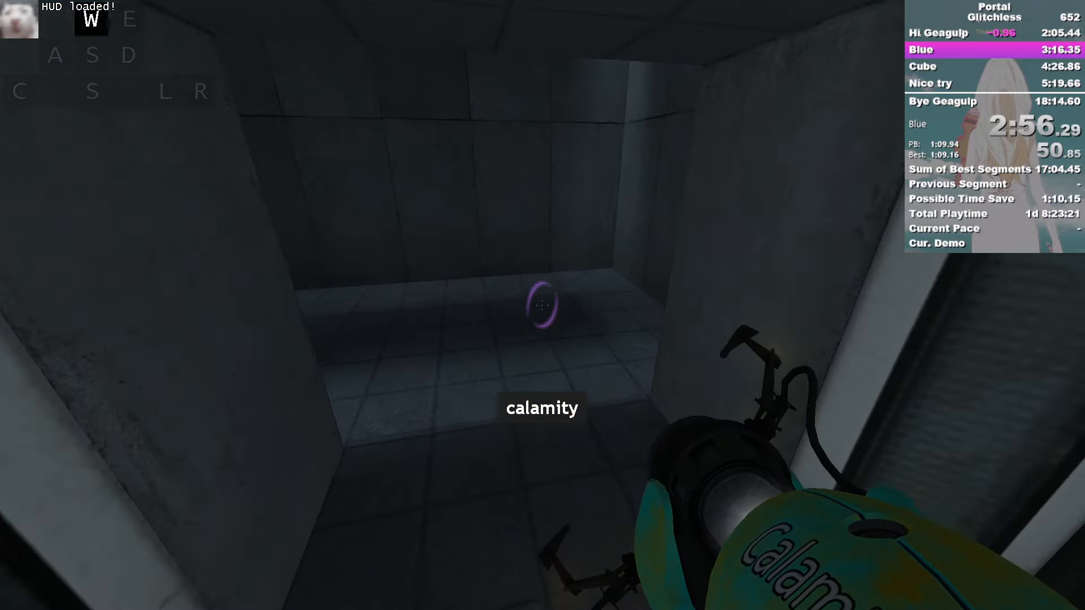
pyautogui.press('a')
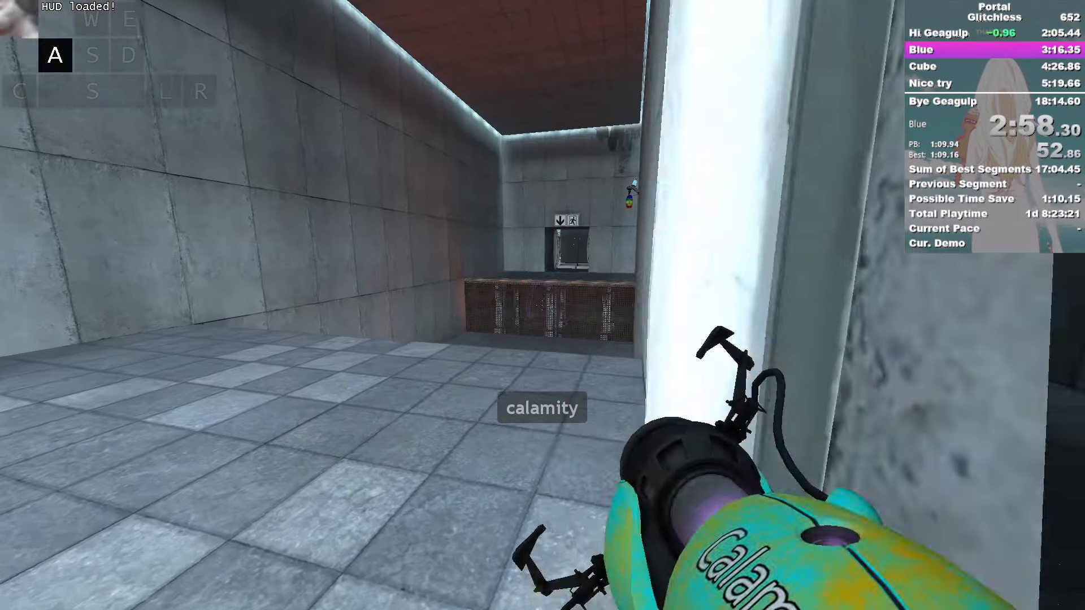
pyautogui.press('w')
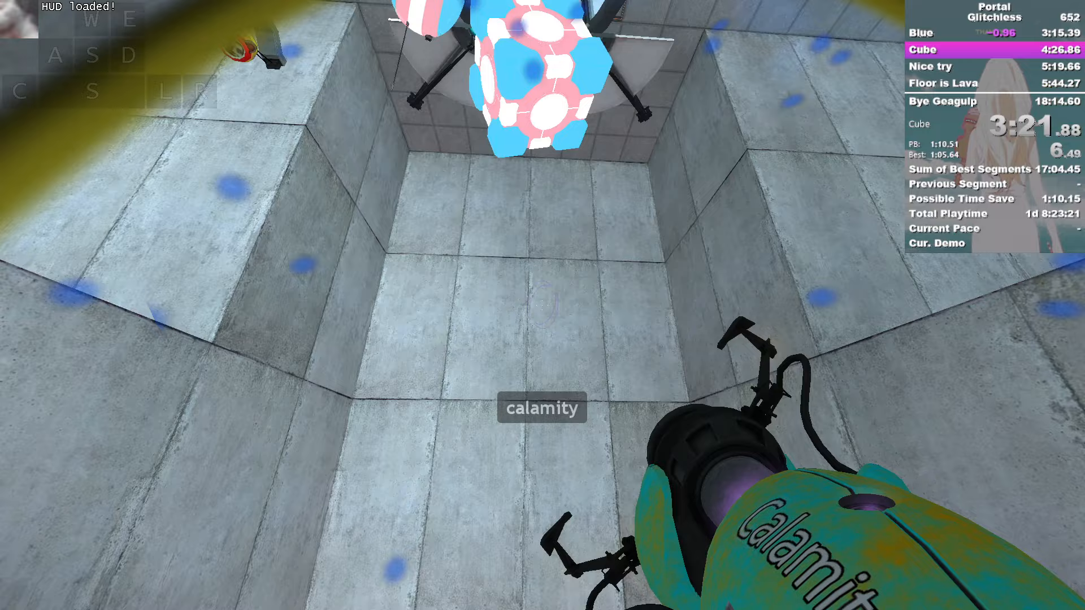
# Drop the companion cube into place in the Cube chamber and reach the exit elevator.
pyautogui.press('s')
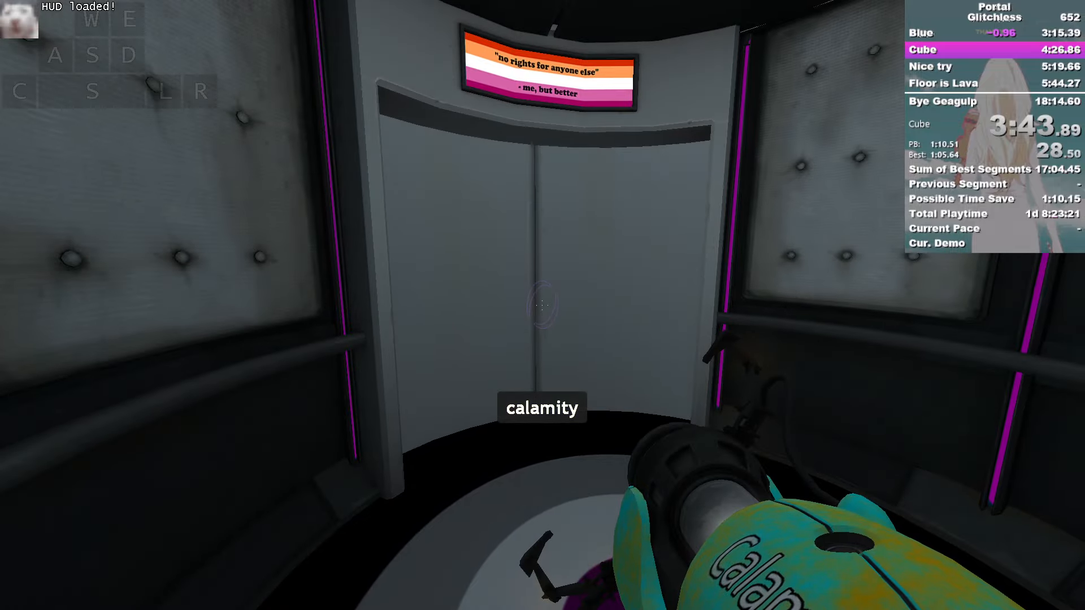
pyautogui.press('d')
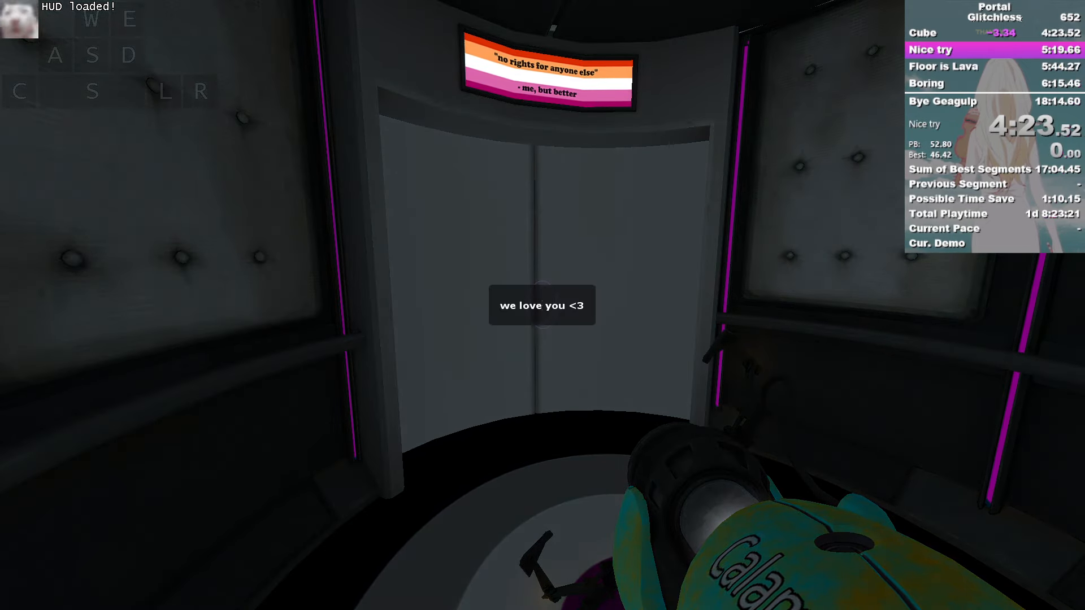
# Clear the Nice try chamber and step into the exit elevator.
pyautogui.press('d')
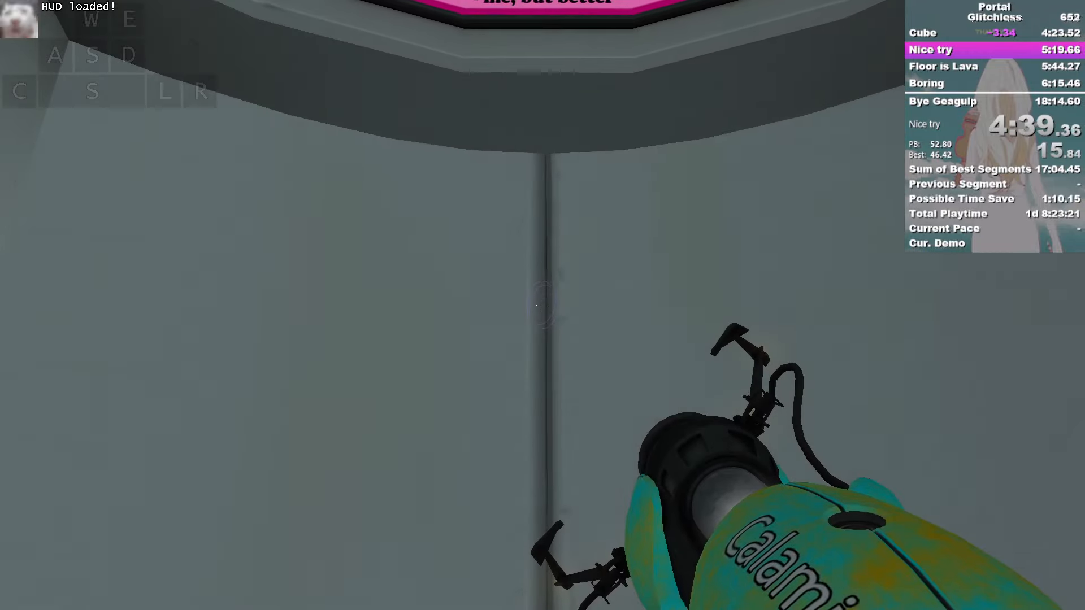
pyautogui.press('w')
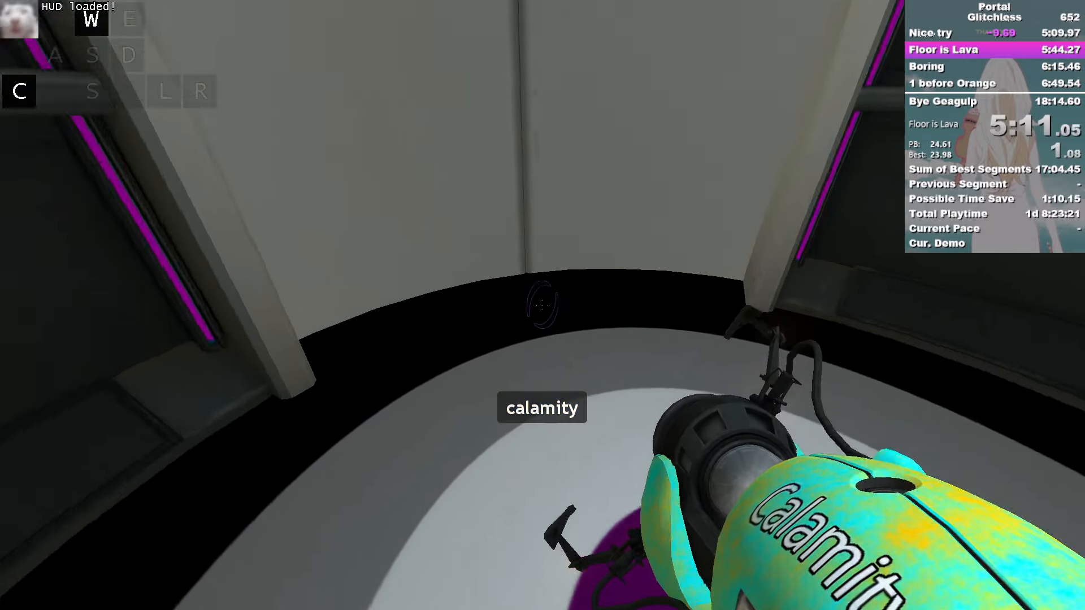
# Leave the elevator, cross the magenta-floored Floor is Lava chamber and enter its exit elevator.
pyautogui.press('d')
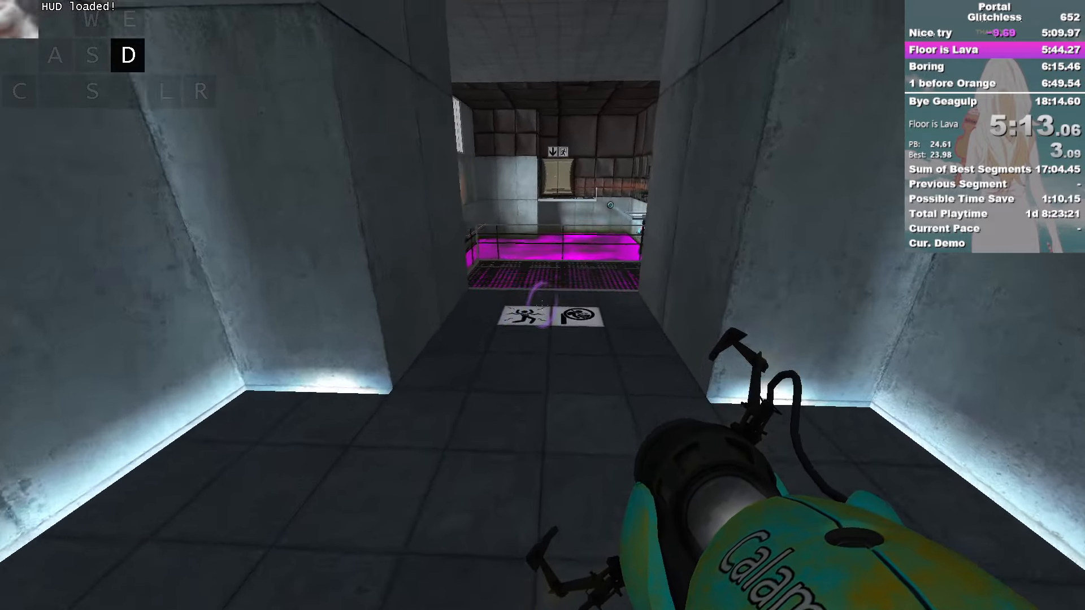
pyautogui.press('w')
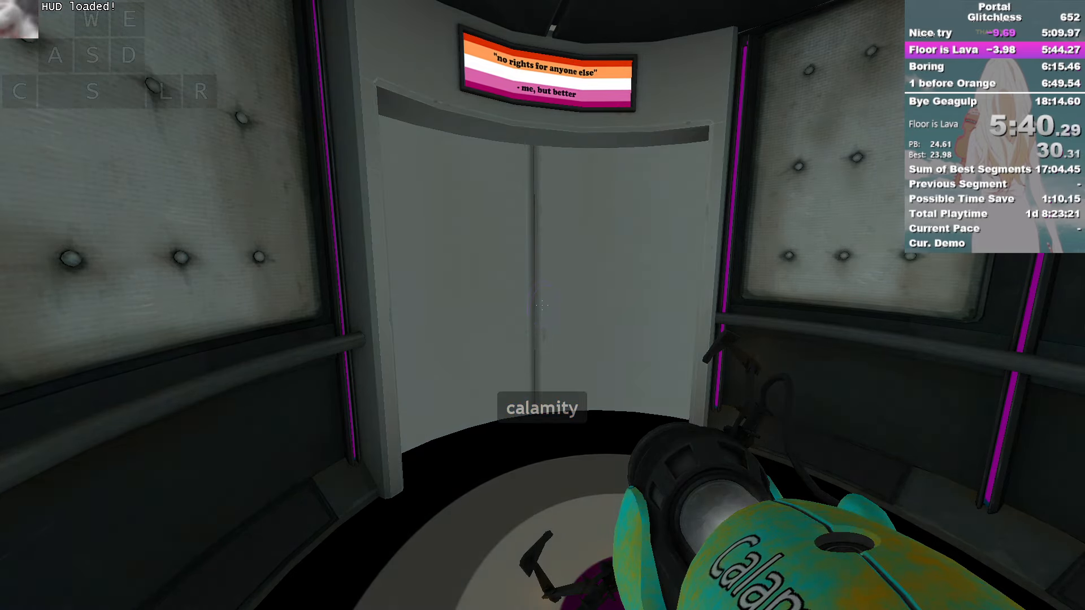
pyautogui.press('w')
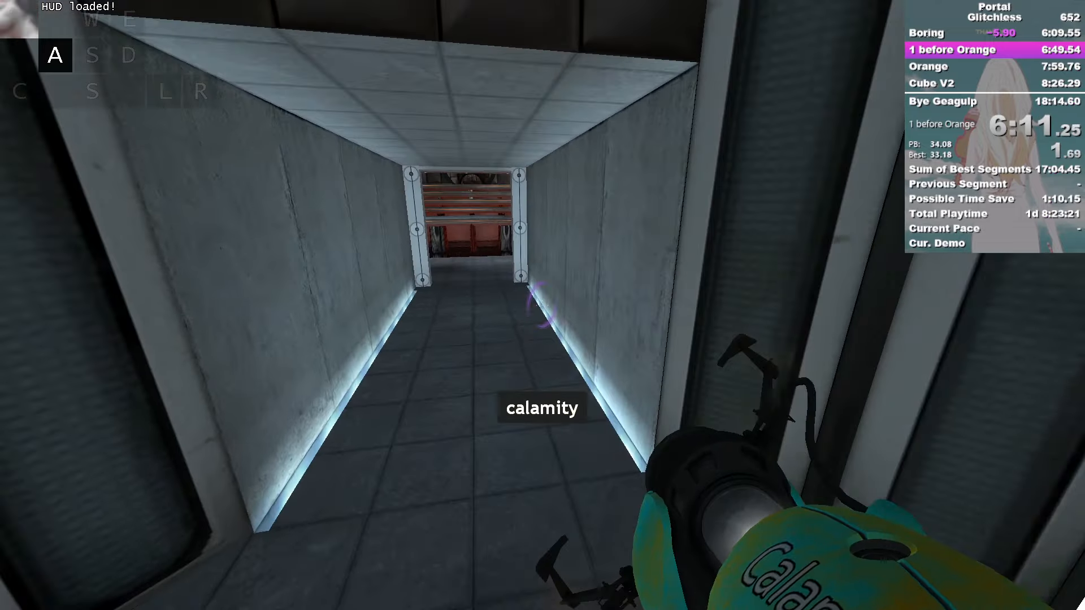
# Run down the corridor through the 1 before Orange chamber into its elevator.
pyautogui.press('w')
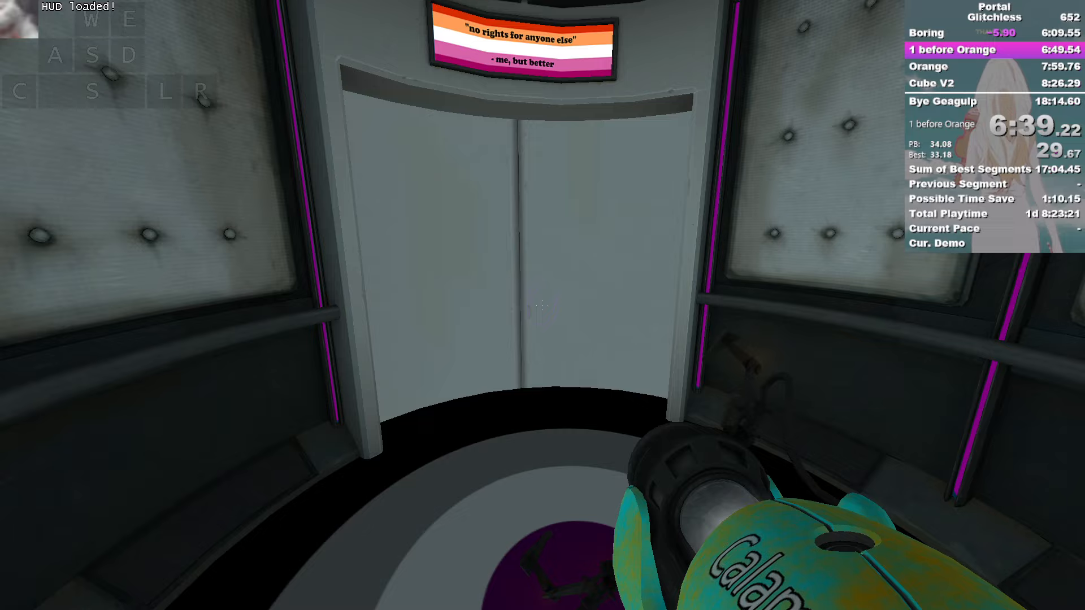
pyautogui.press('w')
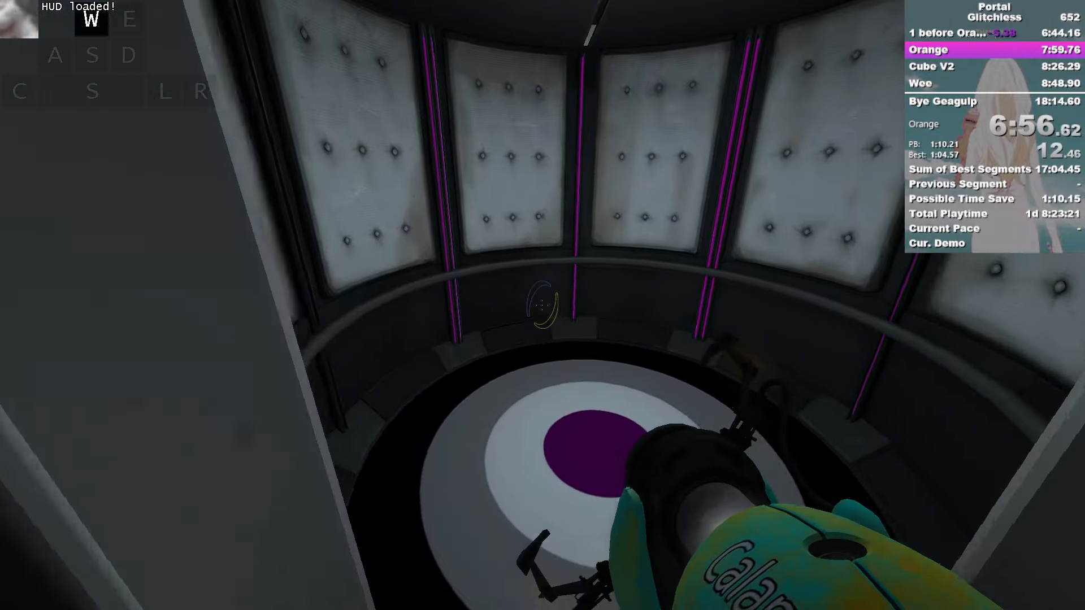
# Solve the Orange test chamber and walk through its exit doorway.
pyautogui.press('w')
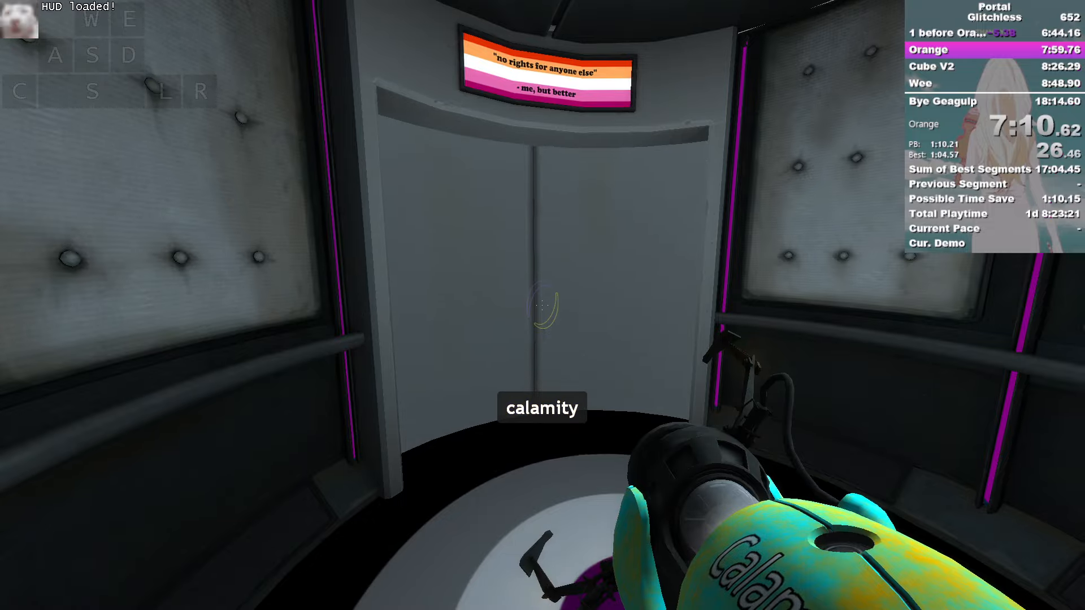
pyautogui.press('d')
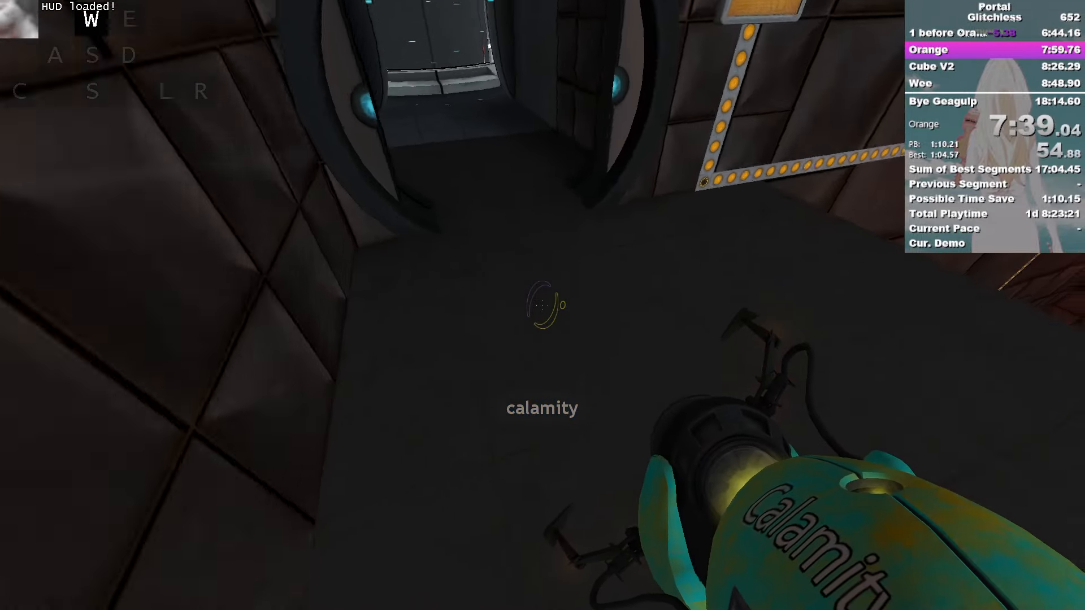
pyautogui.press('w')
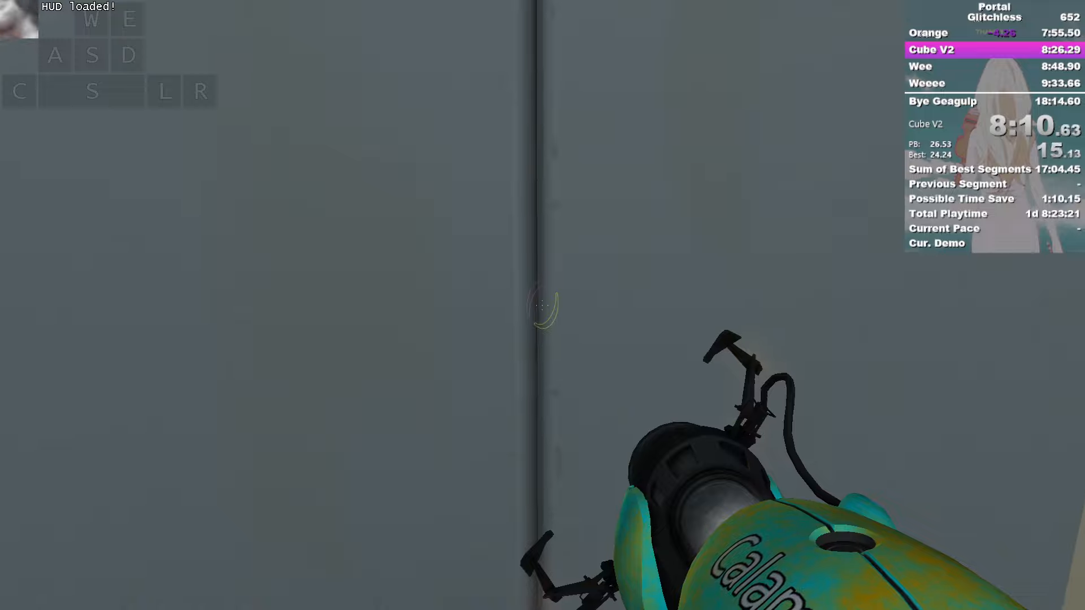
# Finish the Cube V2 chamber puzzle and exit to trigger the split.
pyautogui.press('w')
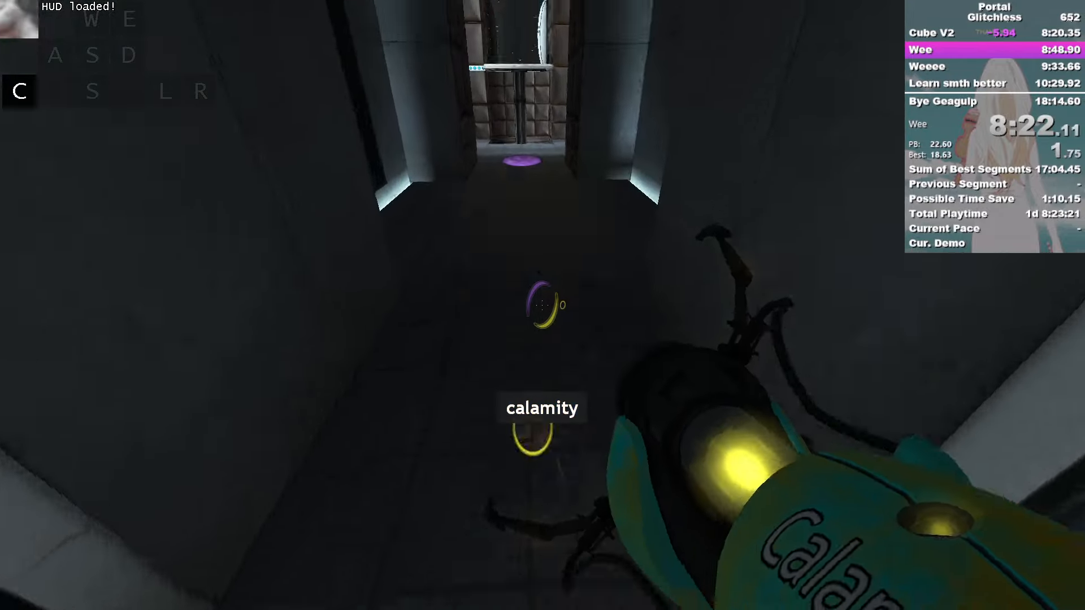
# Crouch-walk the Wee corridor through the portal and ride the elevator to the next test.
pyautogui.press('a')
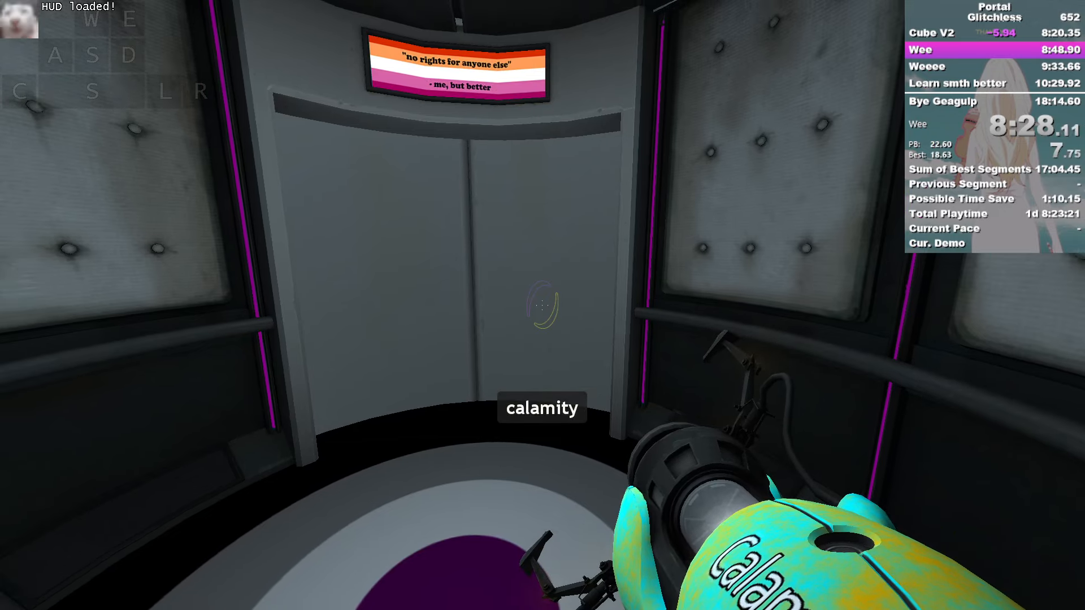
pyautogui.press('a')
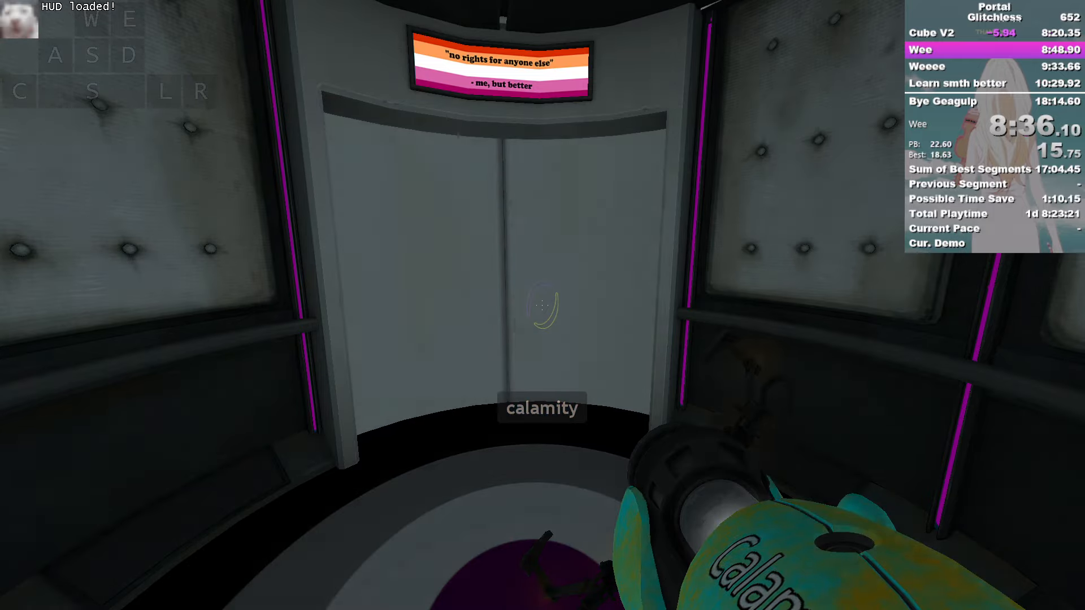
pyautogui.press('w')
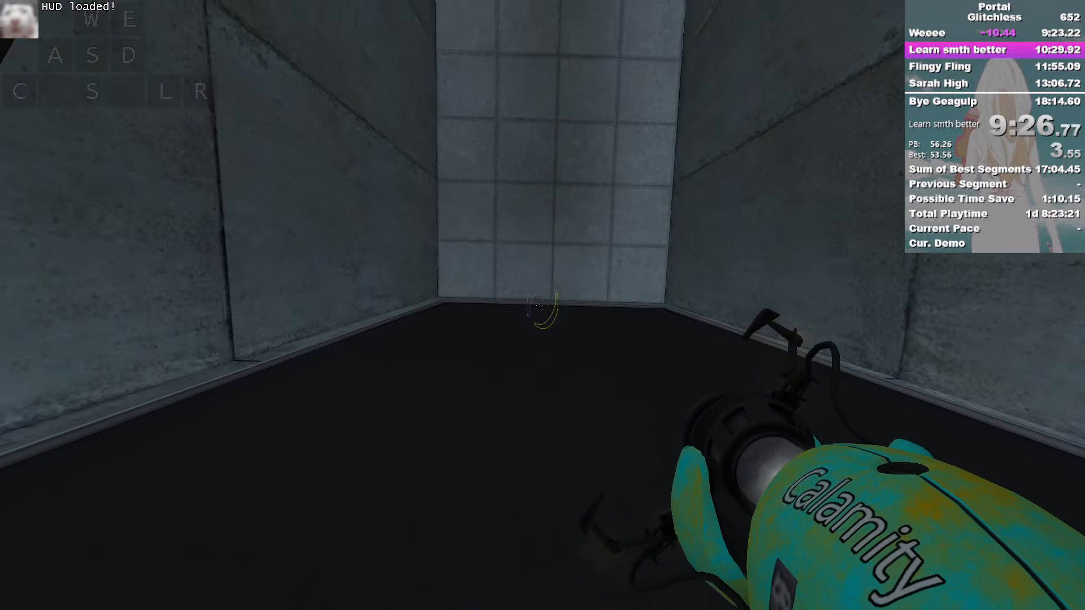
# Move through the concrete Learn smth better chamber, crossing the gaps toward its exit.
pyautogui.press('l')
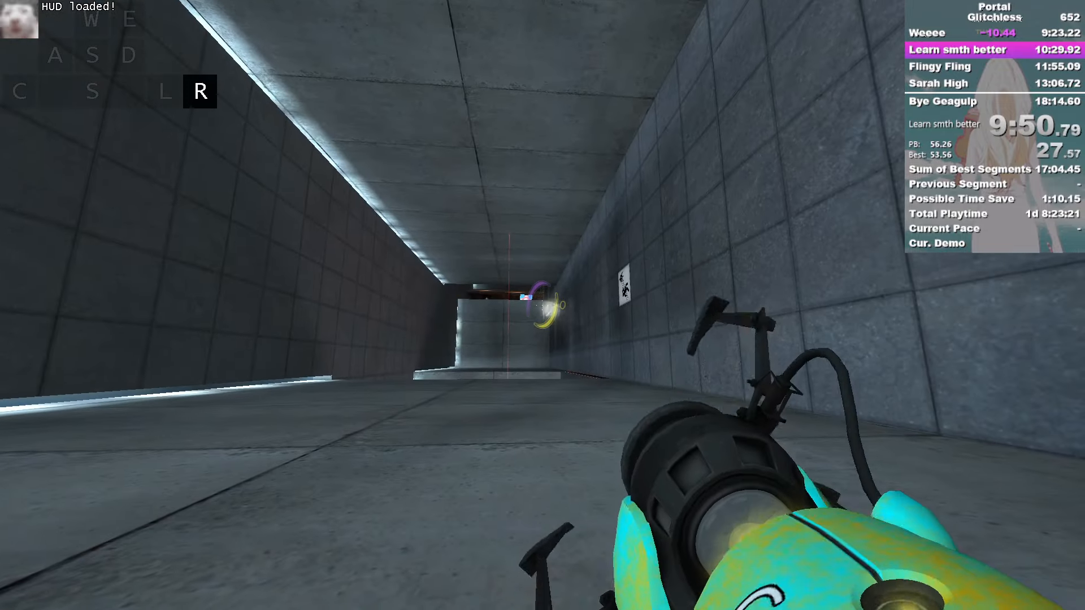
pyautogui.moveTo(542, 305)
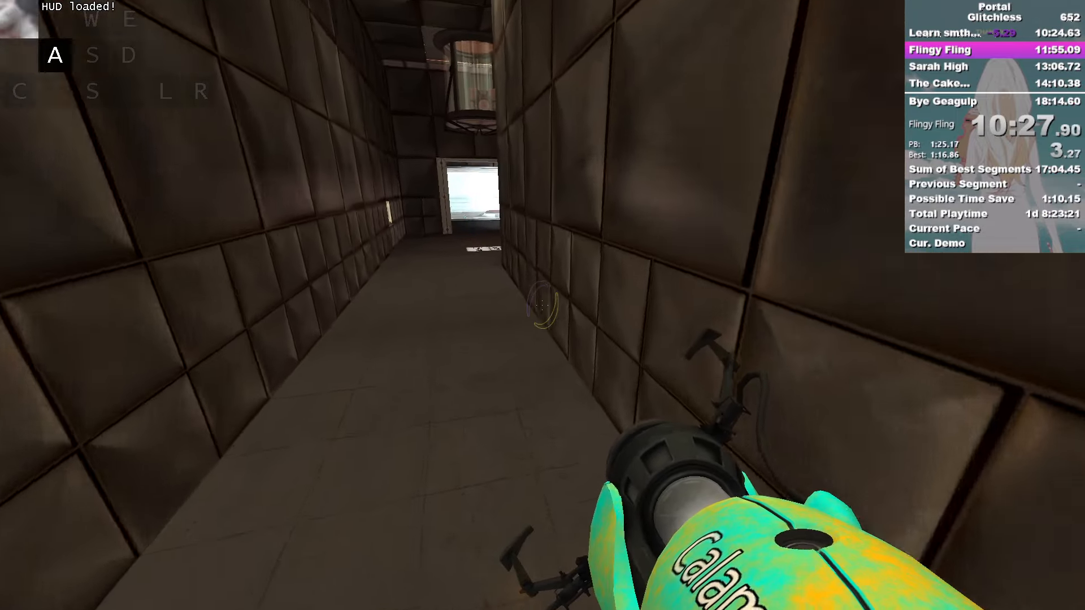
# Fling across the chamber, carry the weighted cube to the pedestal button and enter the exit elevator.
pyautogui.press('w')
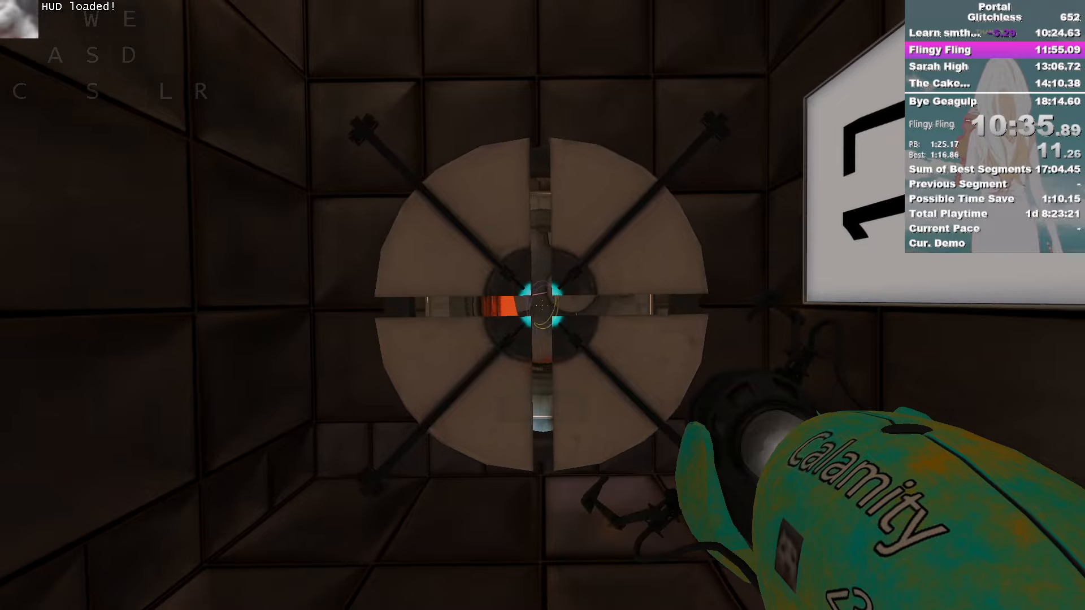
pyautogui.press('w')
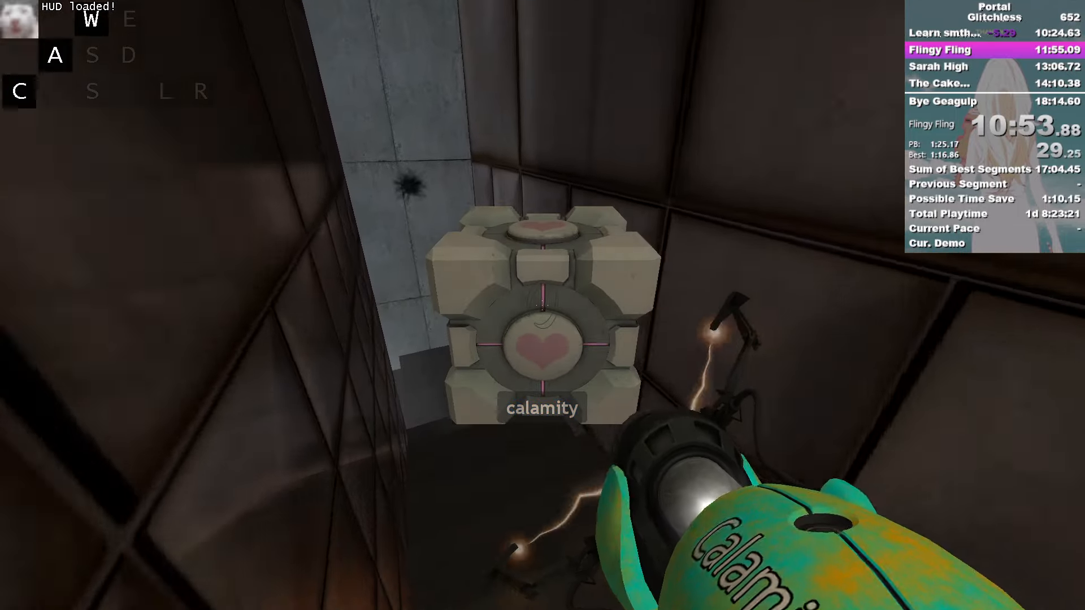
pyautogui.press('d')
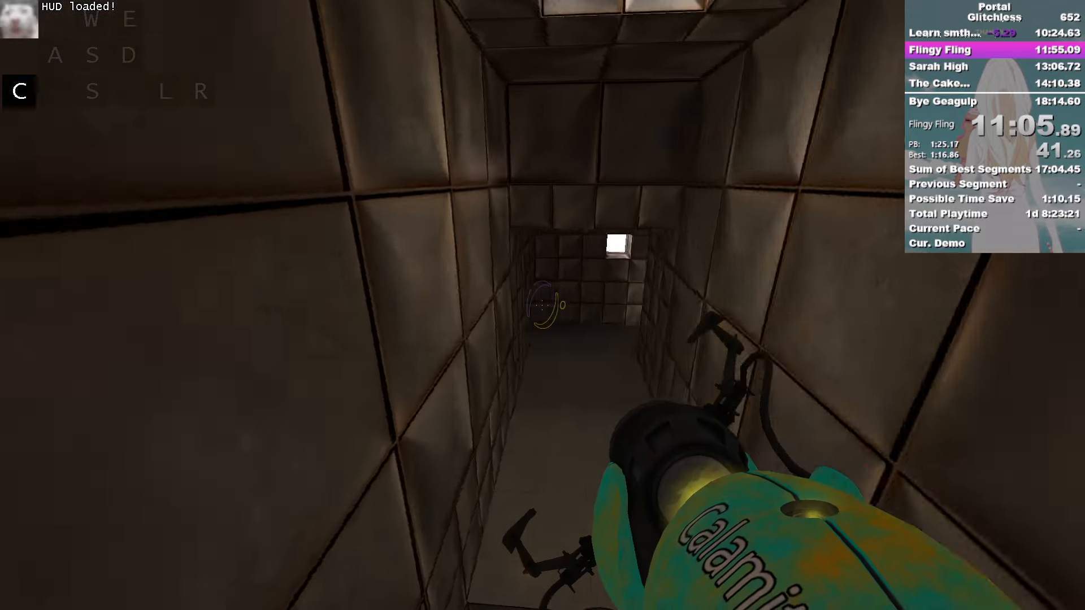
pyautogui.press('d')
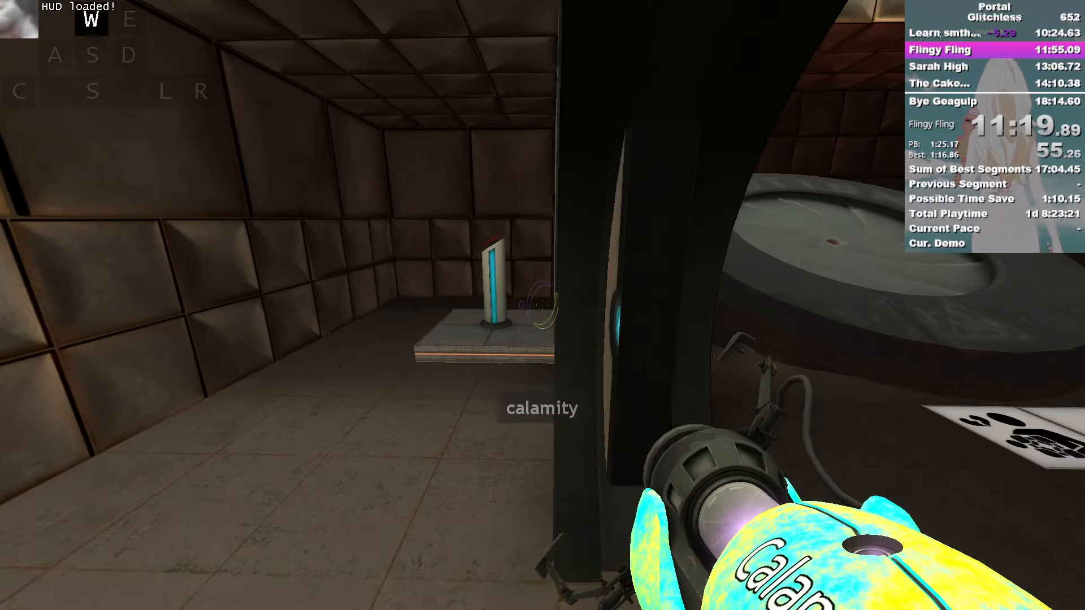
pyautogui.press('d')
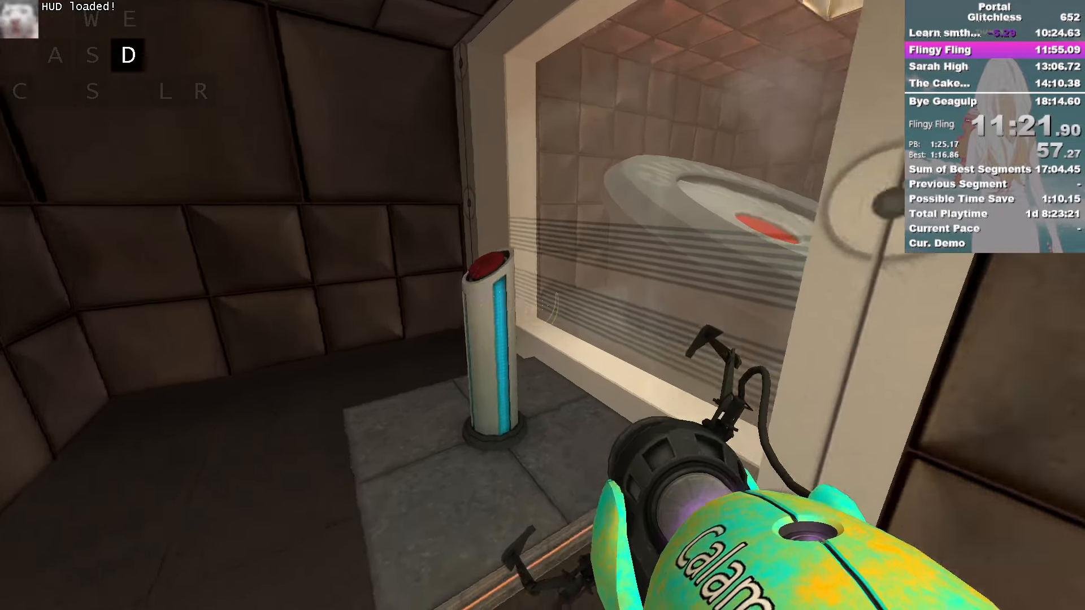
pyautogui.press('w')
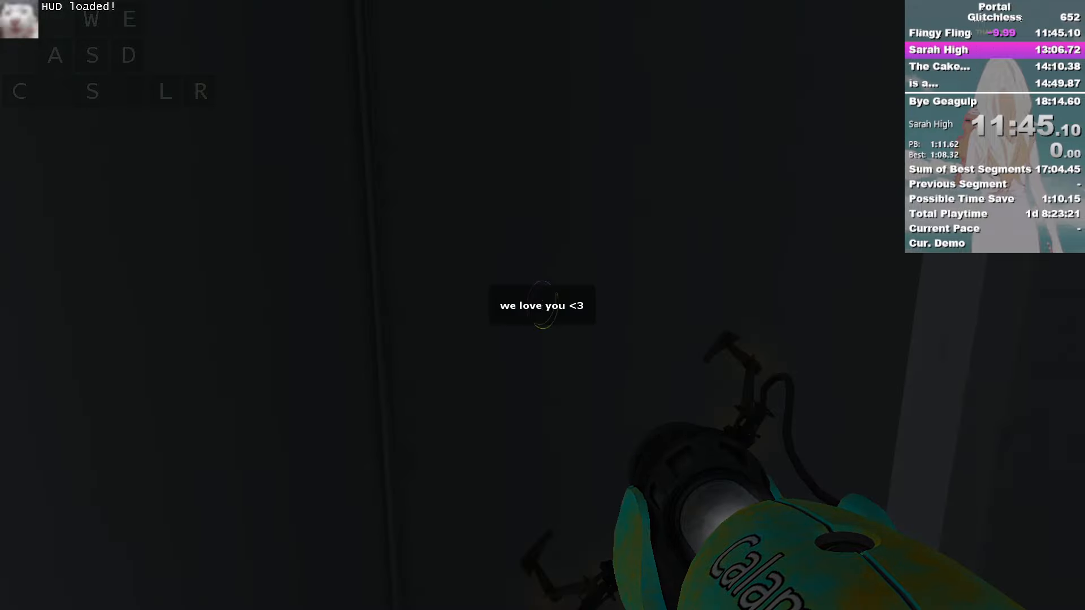
# Portal up the tall shaft, trigger the pedestal button and walk into the elevator to end Sarah High.
pyautogui.press('w')
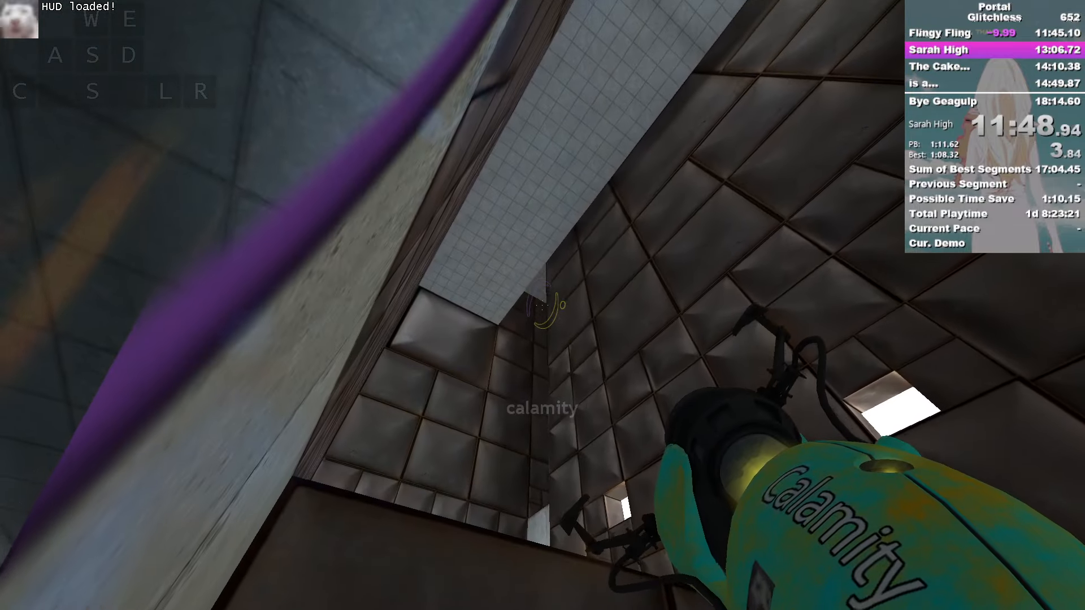
pyautogui.press('w')
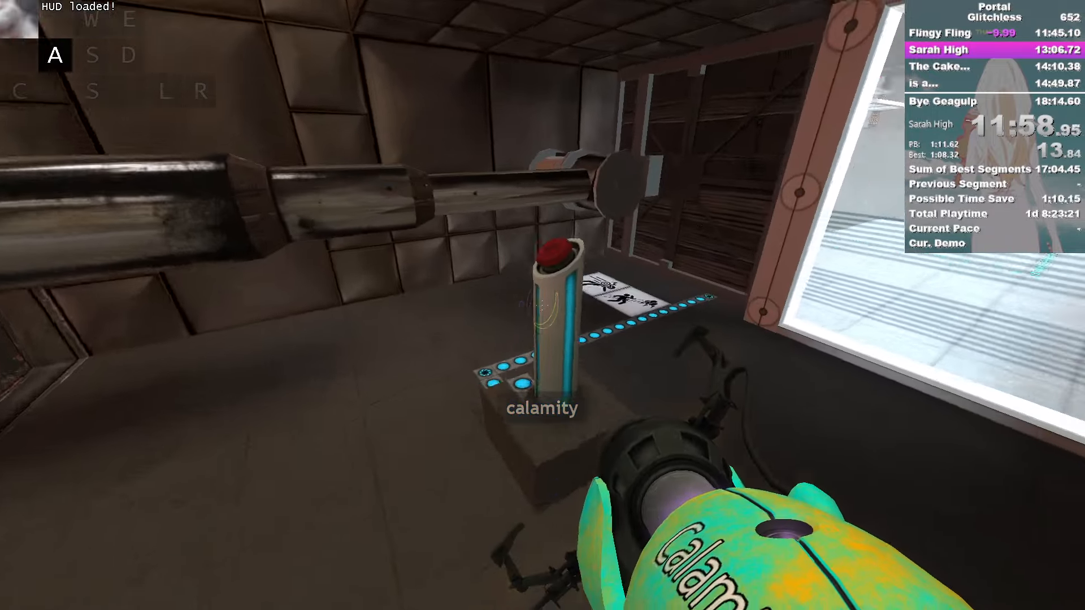
pyautogui.press('w')
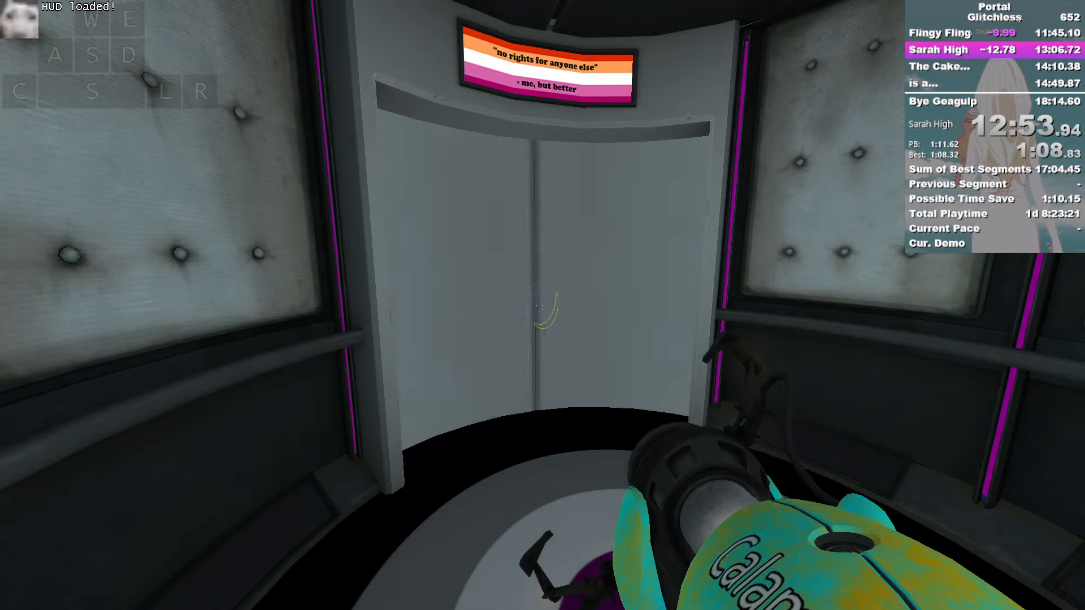
pyautogui.press('w')
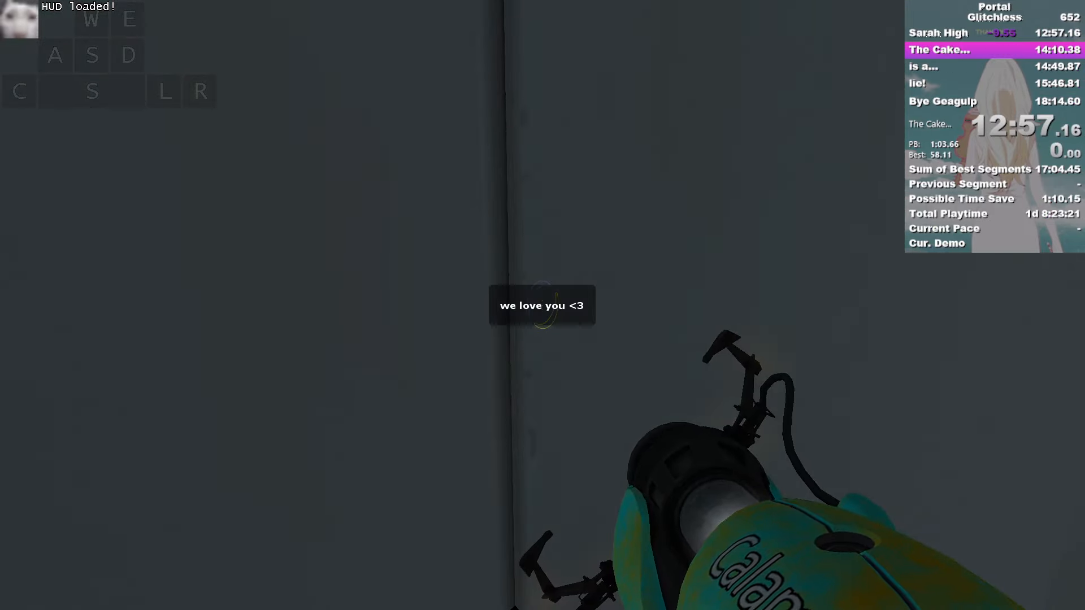
pyautogui.press('d')
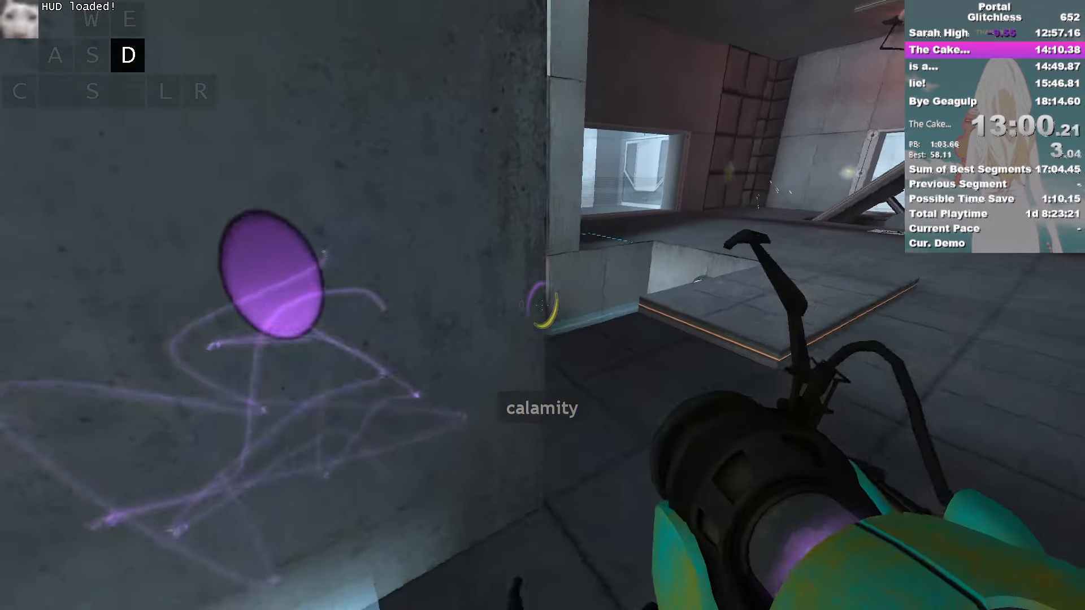
# Walk through the purple portal, cross to the exit and ride the elevator tube upward.
pyautogui.press('a')
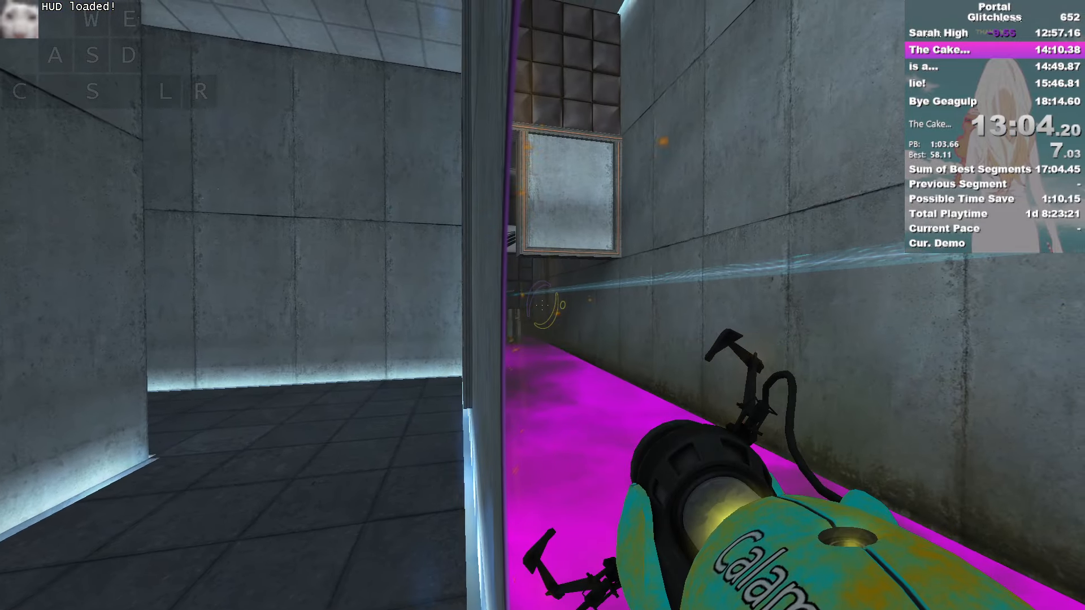
pyautogui.moveTo(542, 307)
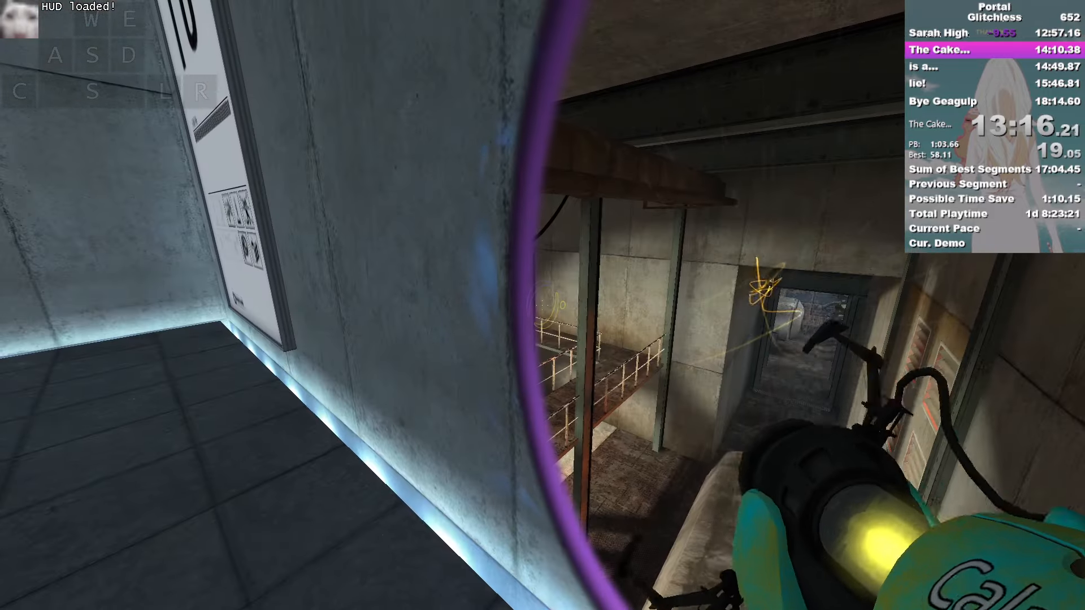
pyautogui.moveTo(542, 313)
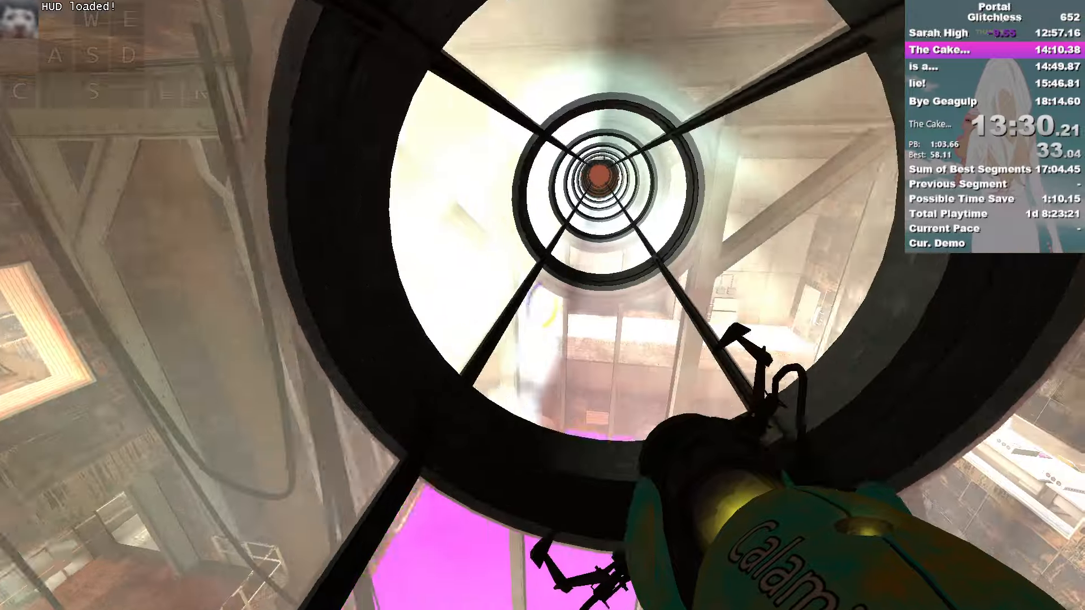
pyautogui.press('a')
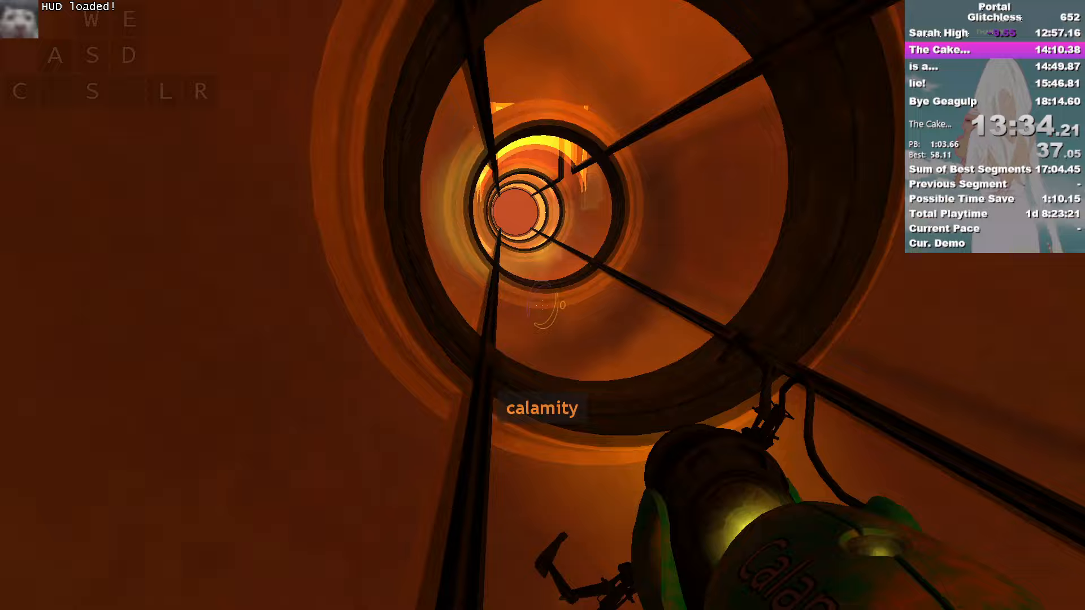
pyautogui.press('w')
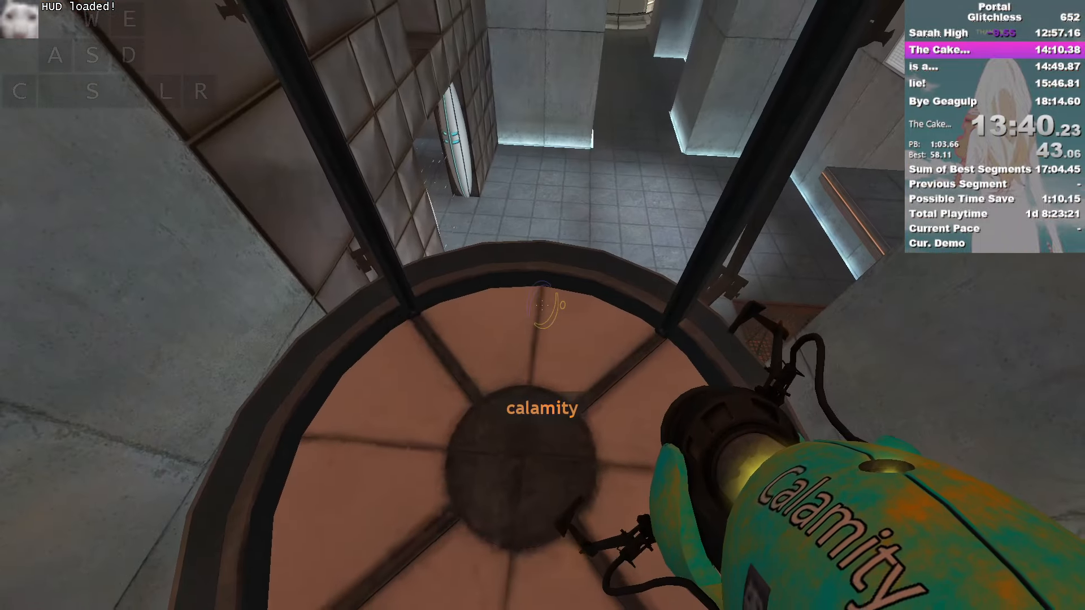
# Cross the chamber and go through the orange portal into the service area behind the walls.
pyautogui.press('w')
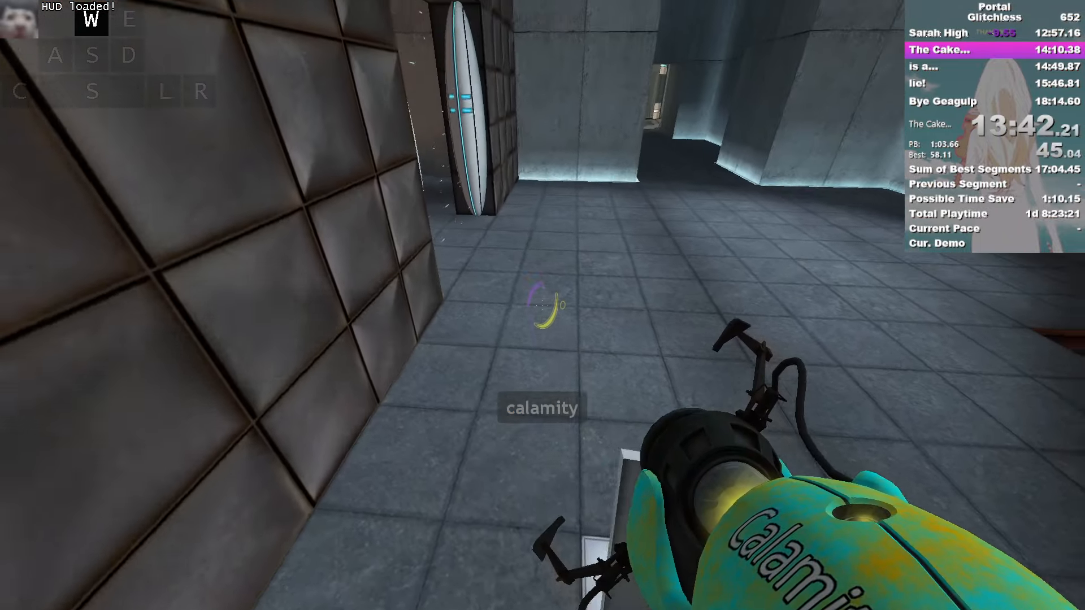
pyautogui.press('a')
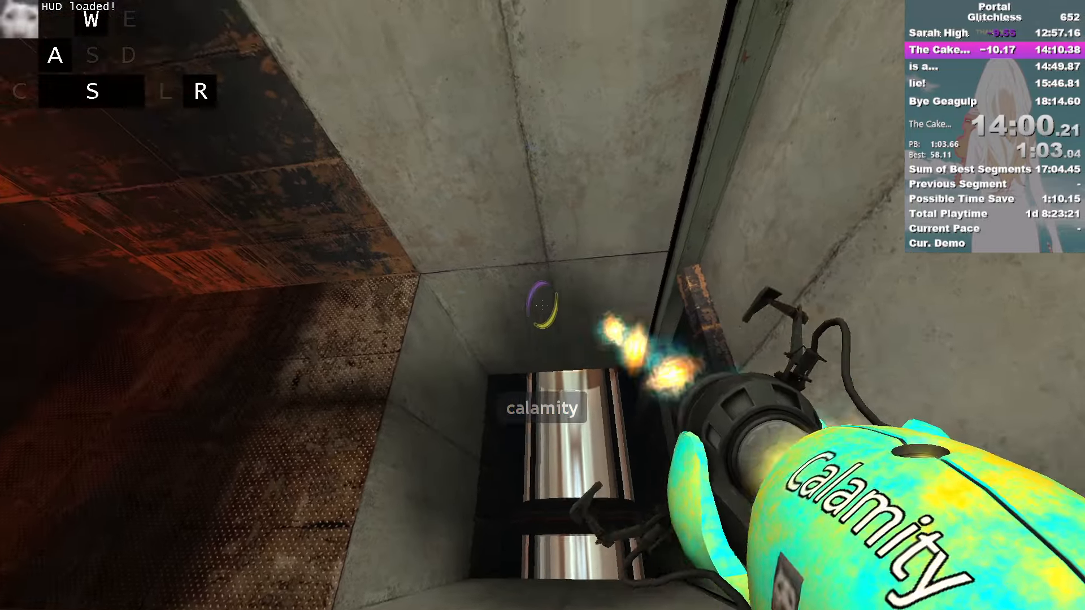
pyautogui.press('w')
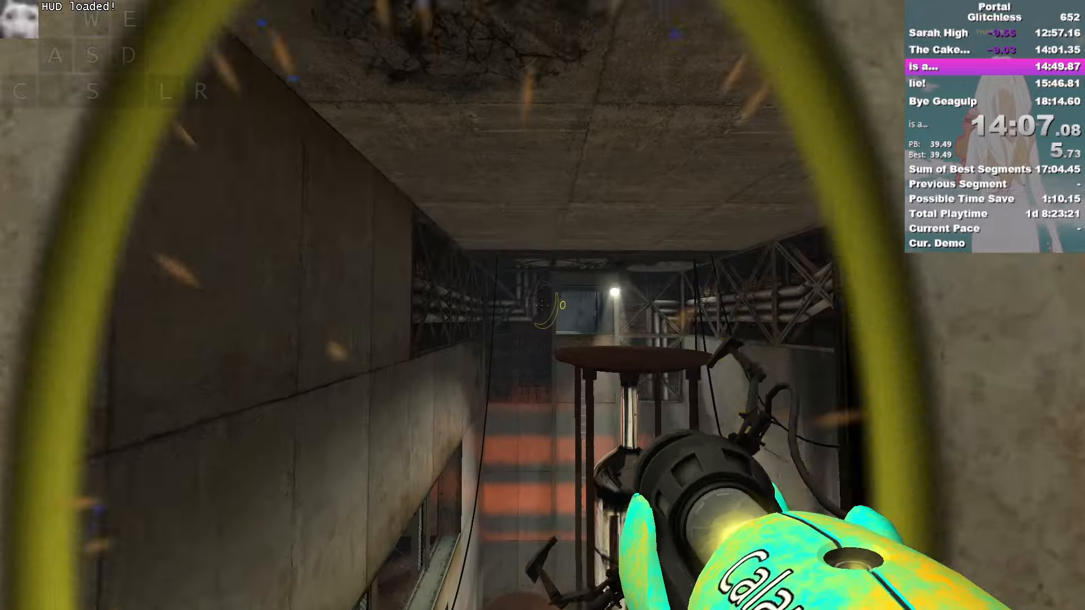
# Walk and strafe through the rust-lit maintenance corridors to complete the 'is a...' split.
pyautogui.press('w')
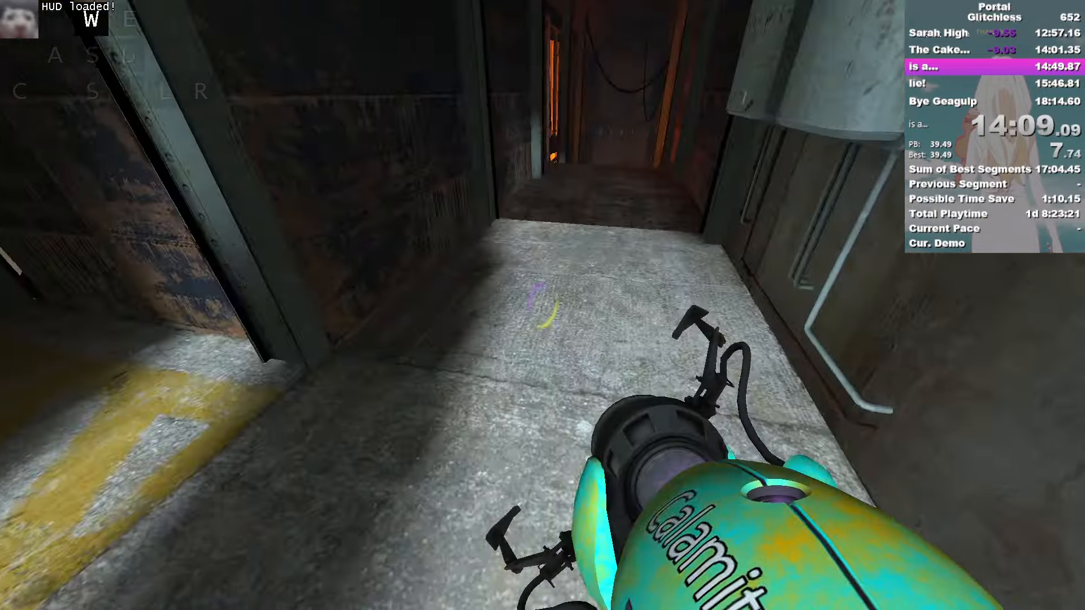
pyautogui.press('a')
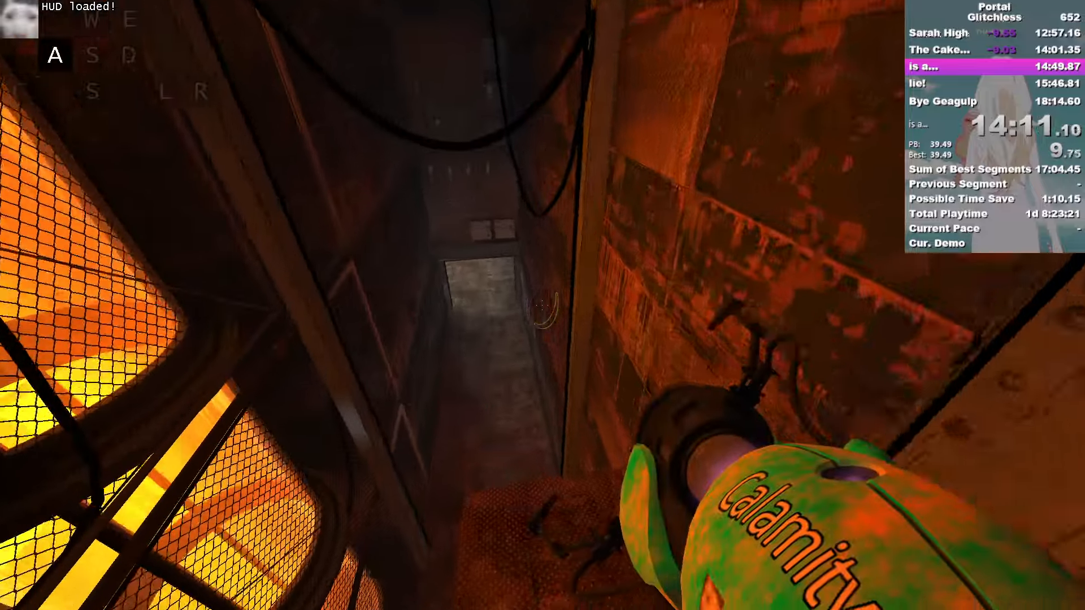
pyautogui.press('w')
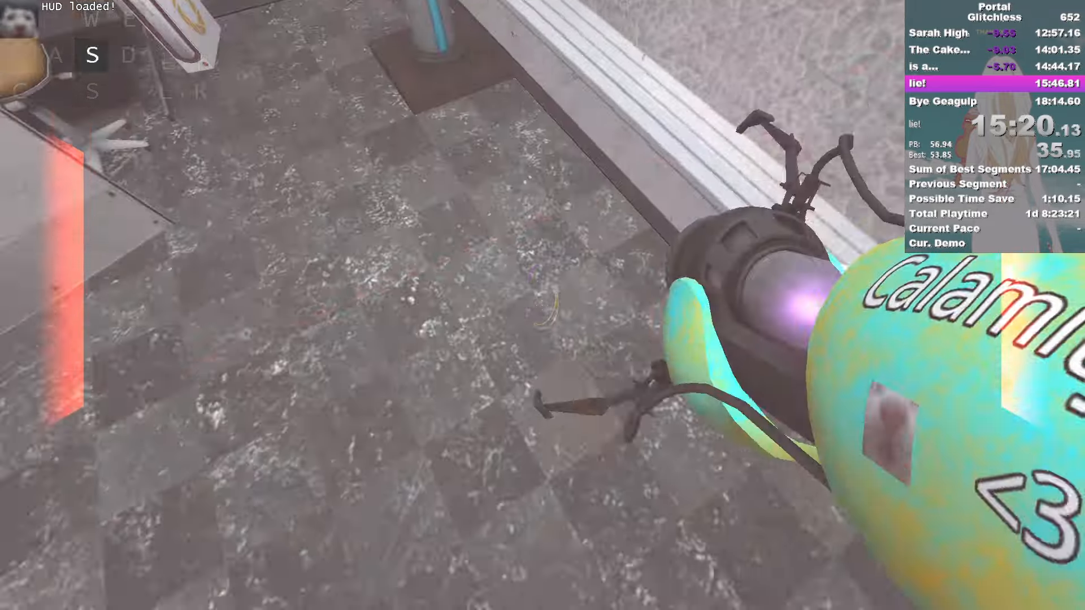
# Navigate the orange-lit back rooms past the observation window and through the doorway.
pyautogui.press('a')
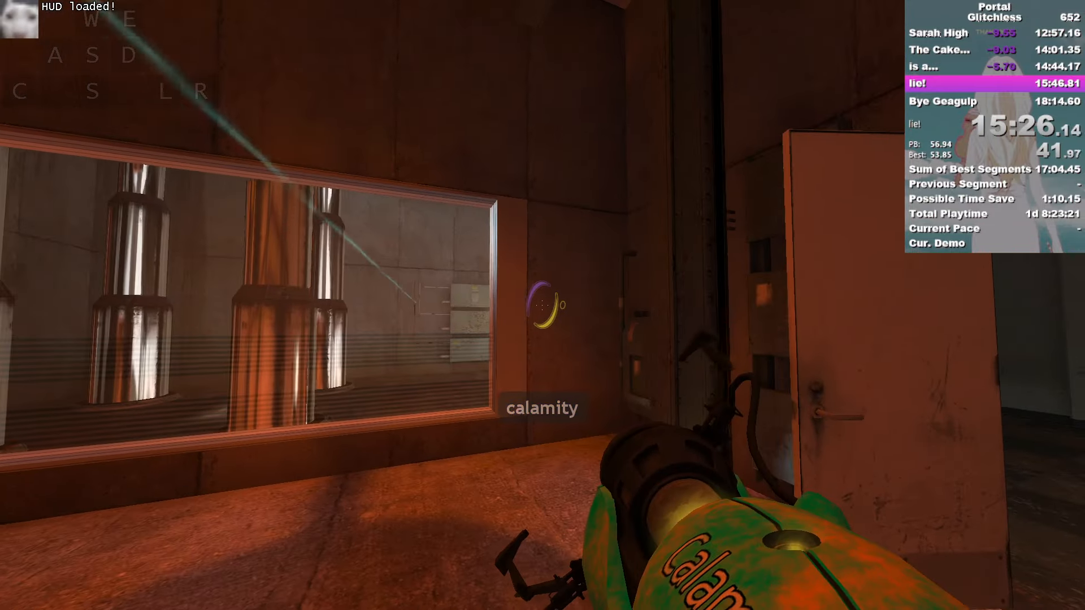
pyautogui.press('w')
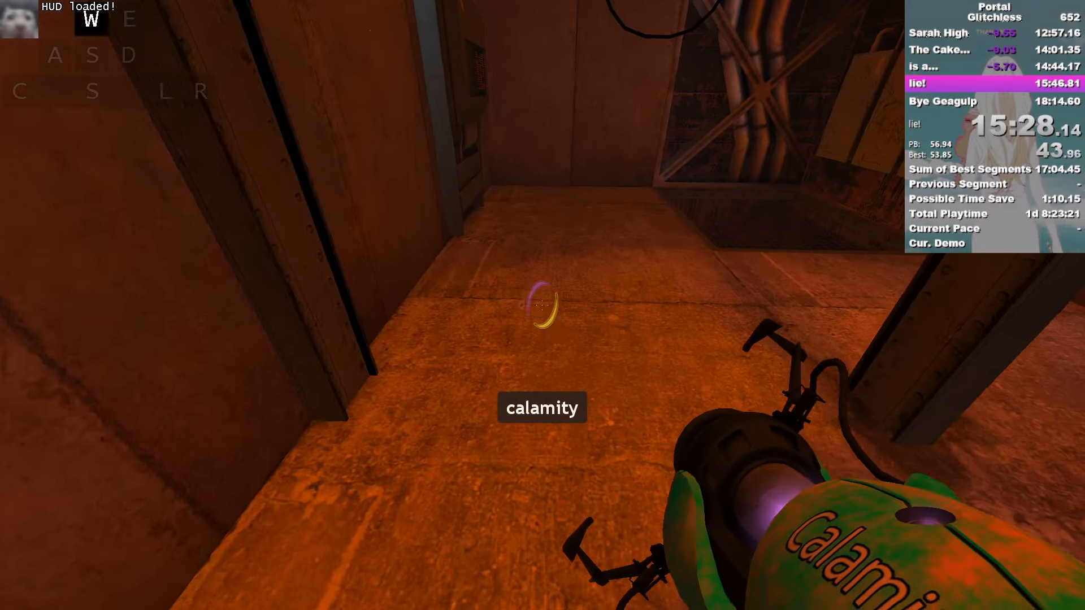
pyautogui.press('s')
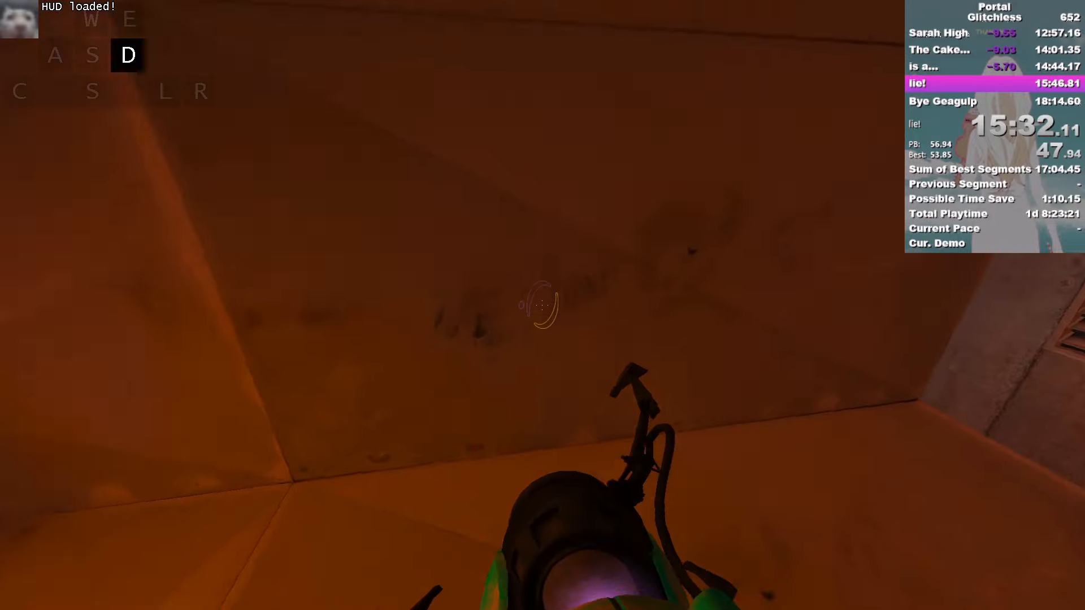
pyautogui.press('w')
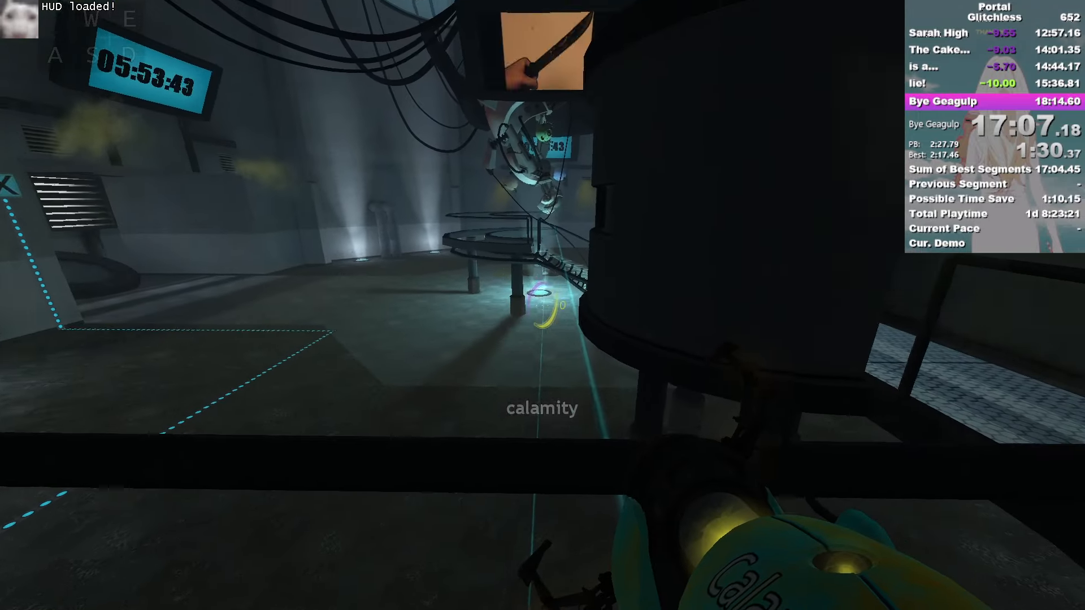
# Follow the escape route into GLaDOS's chamber, starting the Bye Geagulp split.
pyautogui.press('d')
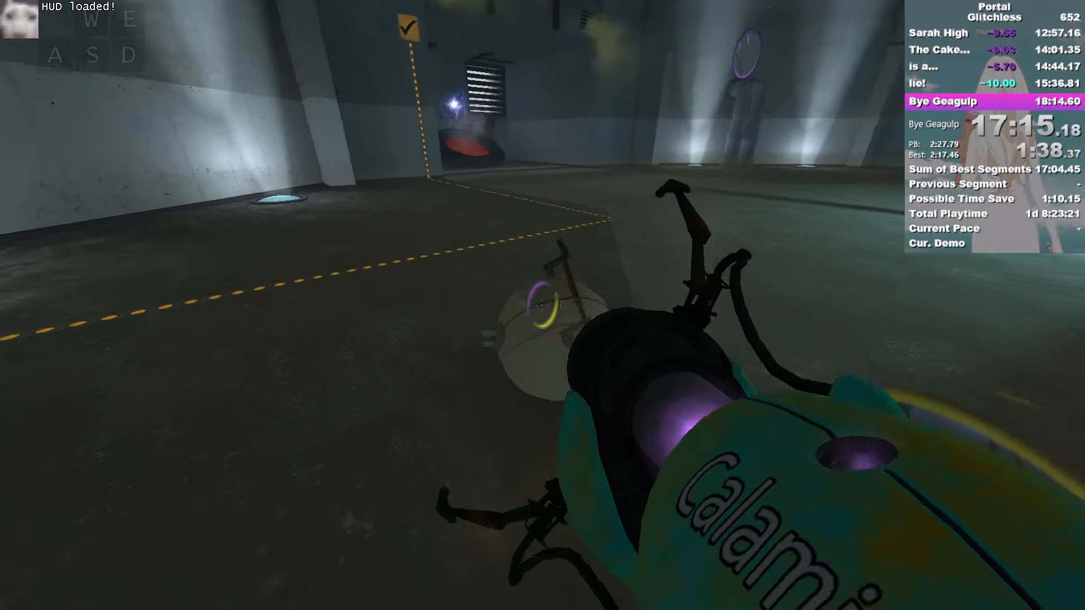
pyautogui.press('w')
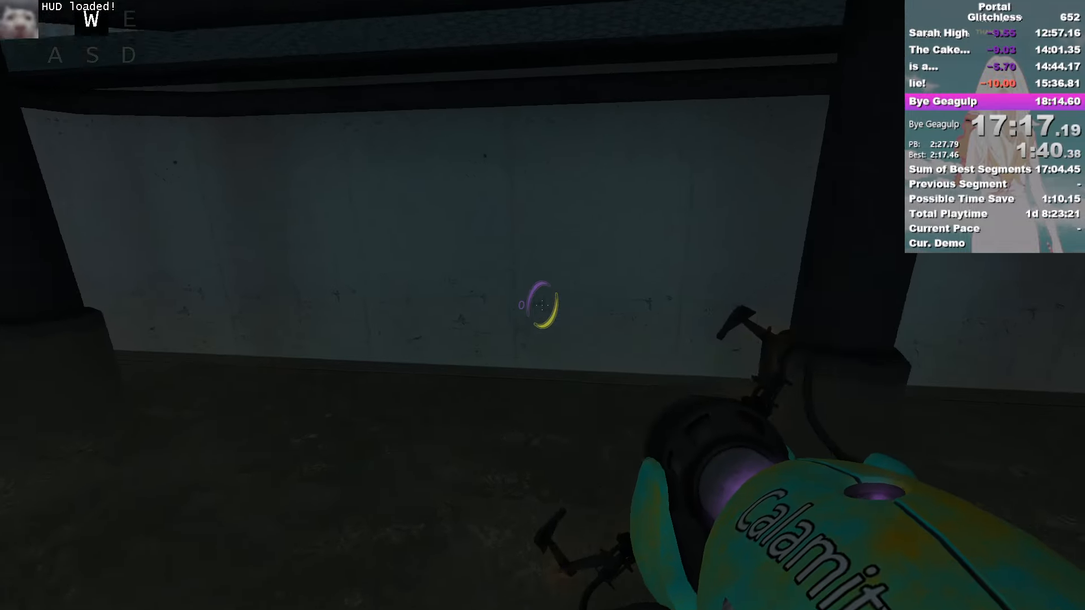